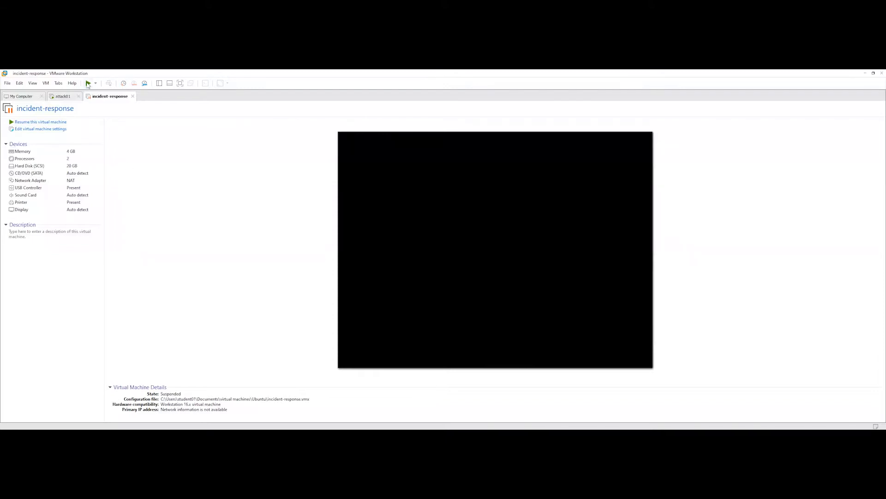
# Resume the incident-response VM and sign in to its Ubuntu desktop with the password.
pyautogui.click(88, 83)
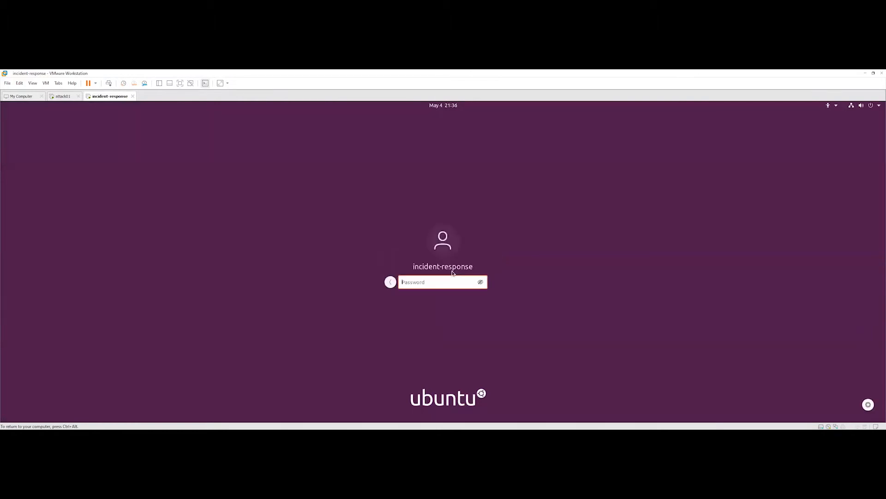
pyautogui.write('•')
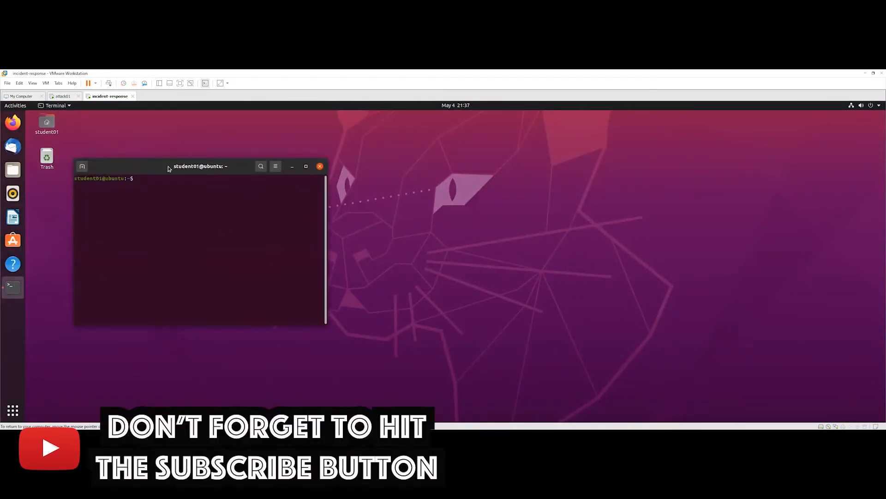
# Run sudo -H -u splunk /opt/splunk/bin/splunk status to check the Splunk server.
pyautogui.moveTo(200, 165); pyautogui.dragTo(244, 140)
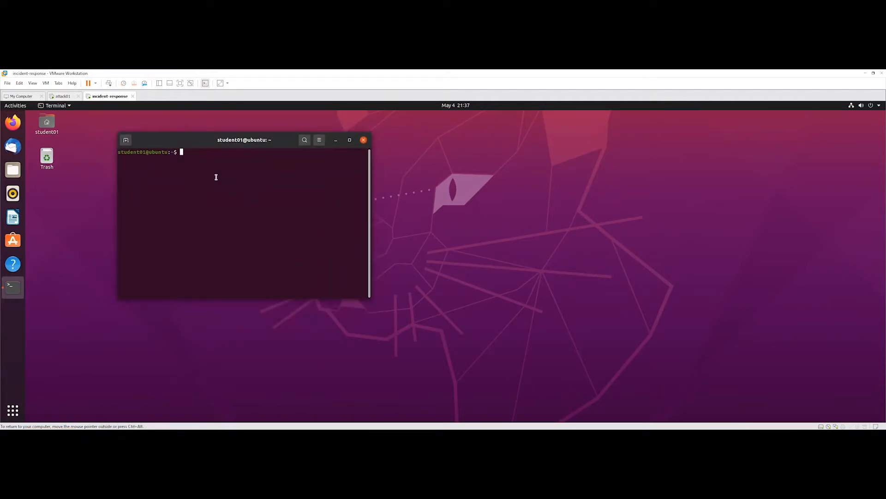
pyautogui.write('sudo -')
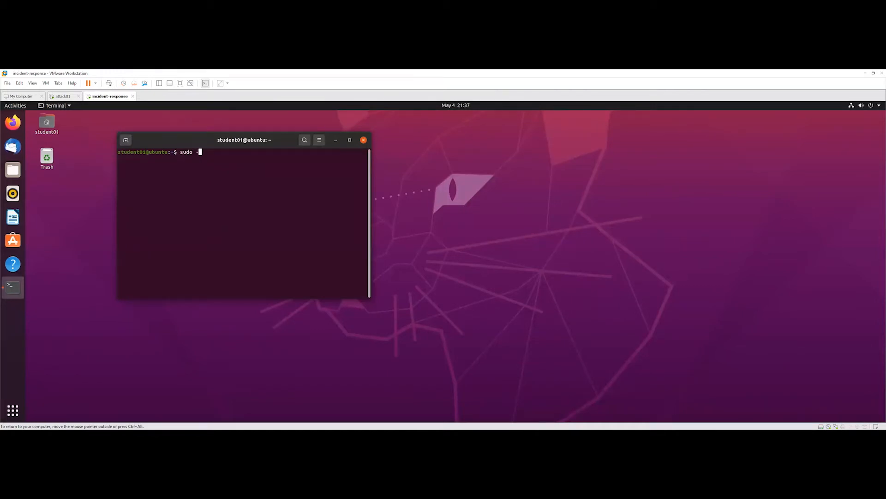
pyautogui.write('H -u')
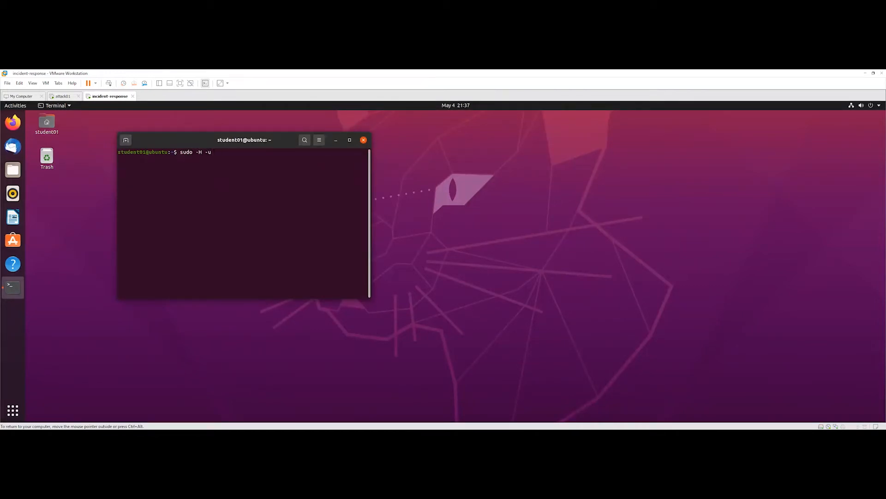
pyautogui.write('splunk /opt/splunk/')
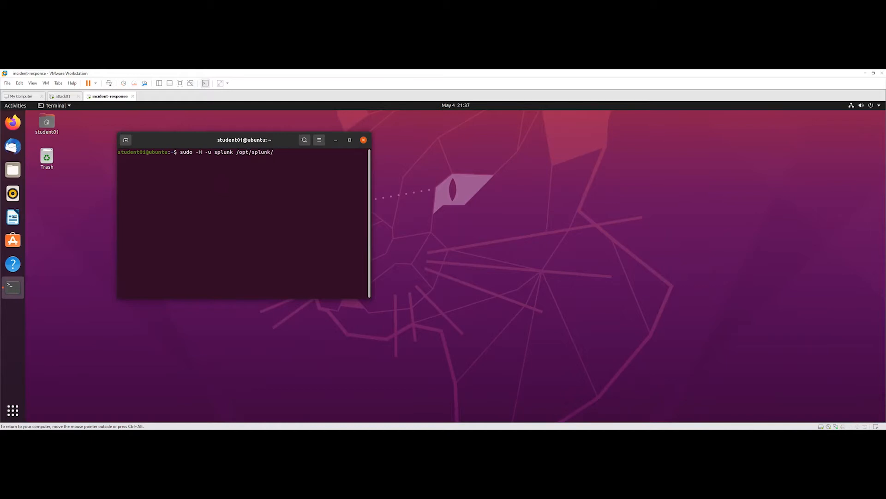
pyautogui.write('bin/splunk')
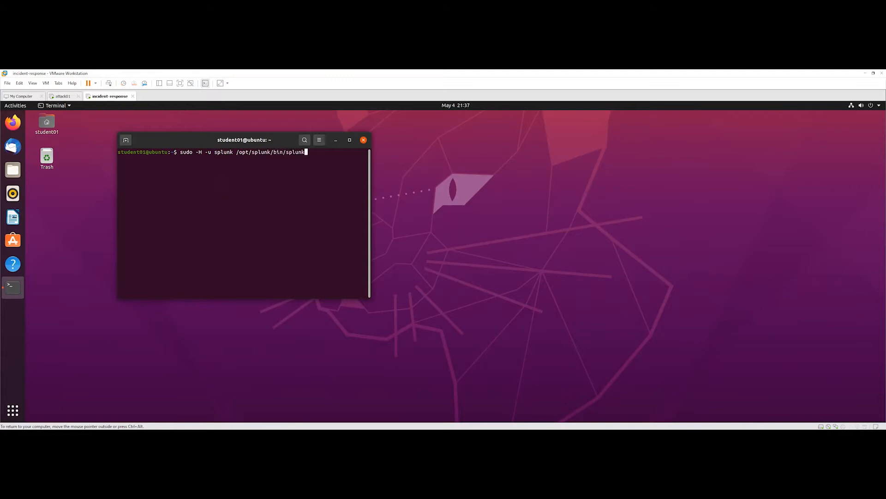
pyautogui.press('Return')
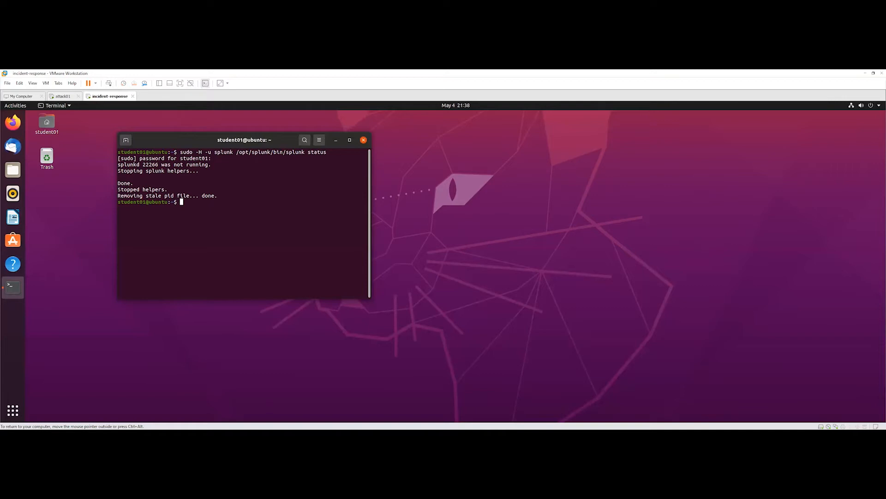
# Run netstat -antp to list TCP connections, then rerun the Splunk status command.
pyautogui.write('s')
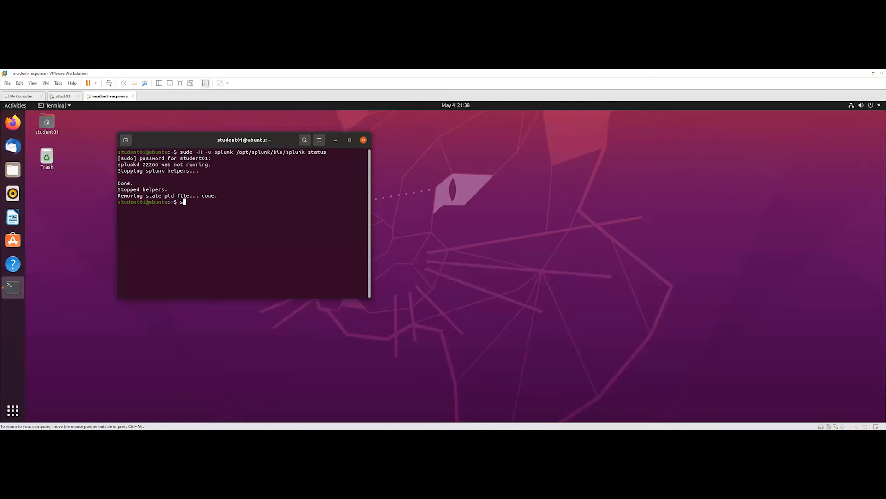
pyautogui.write('netsat')
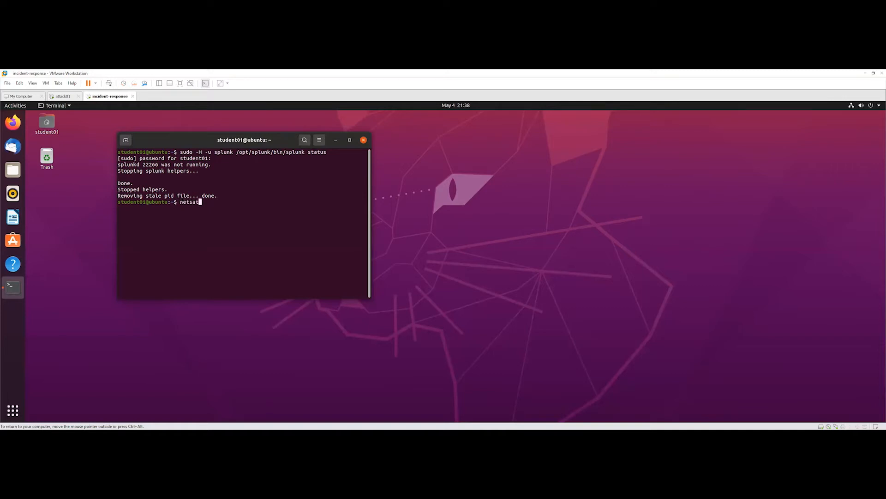
pyautogui.write('-ant')
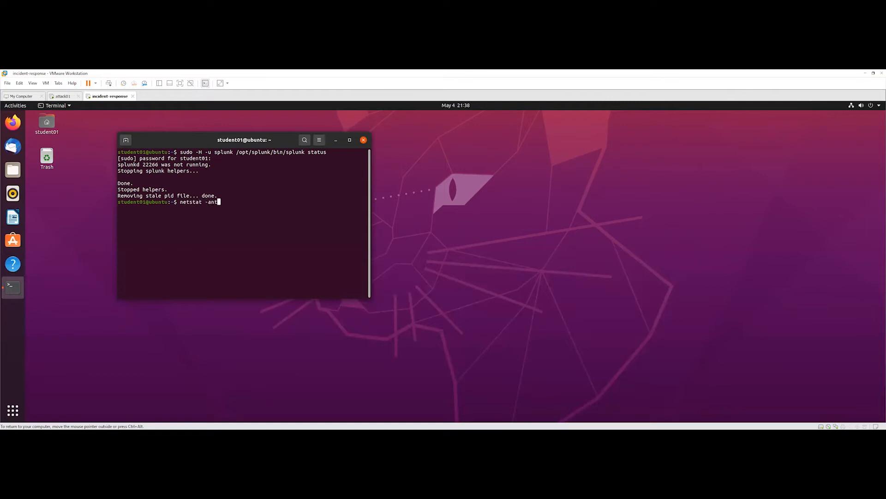
pyautogui.write('p')
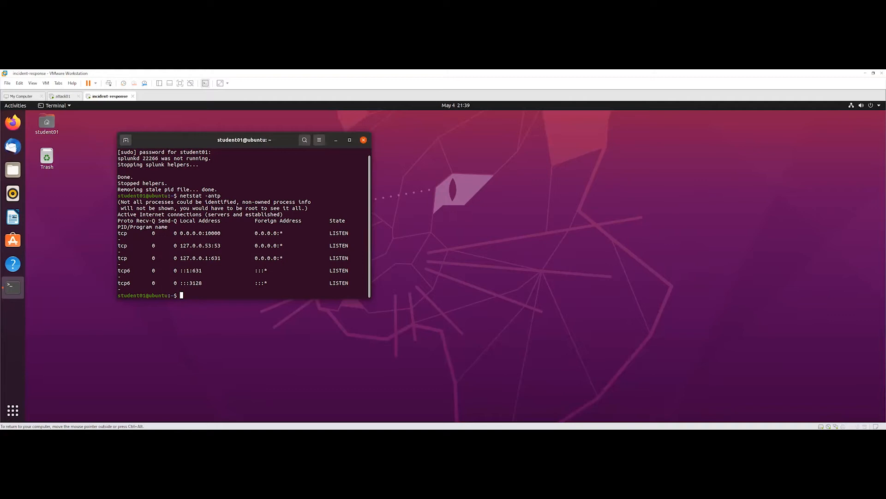
pyautogui.write('sudo -H -u splunk /opt/splunk/bin/splunk status')
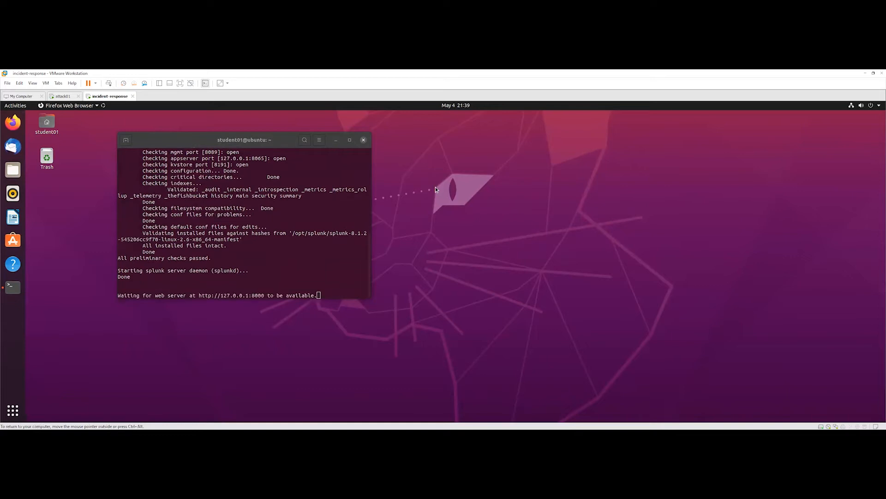
pyautogui.moveTo(393, 231)
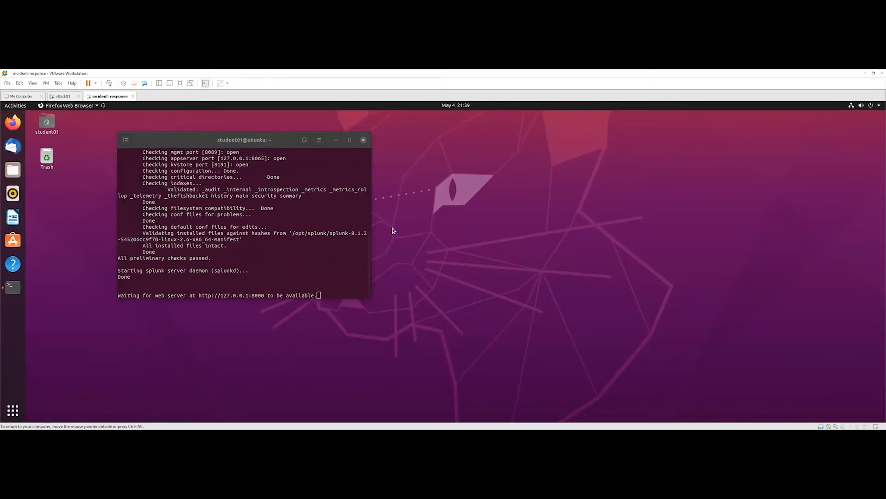
pyautogui.moveTo(136, 142)
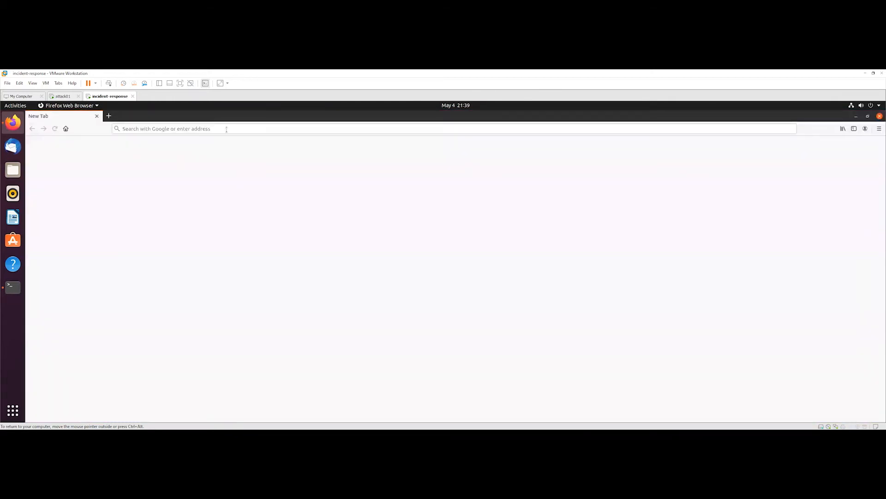
pyautogui.moveTo(293, 129)
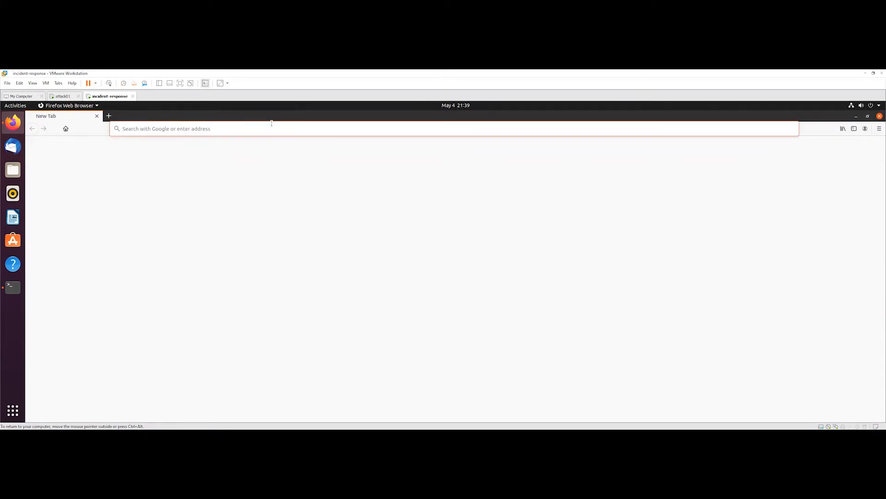
# Load splunk.com, then 127.0.0.1:8000 in a second tab for the local Splunk login.
pyautogui.write('splunk.com')
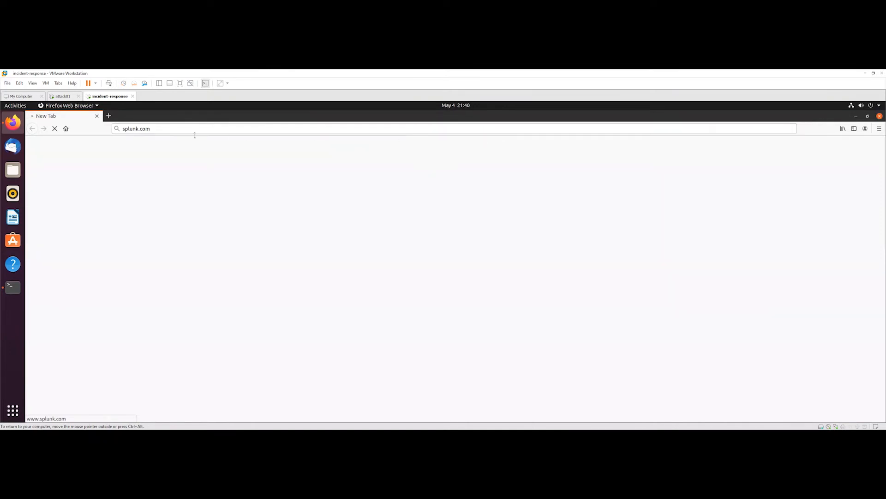
pyautogui.moveTo(187, 123)
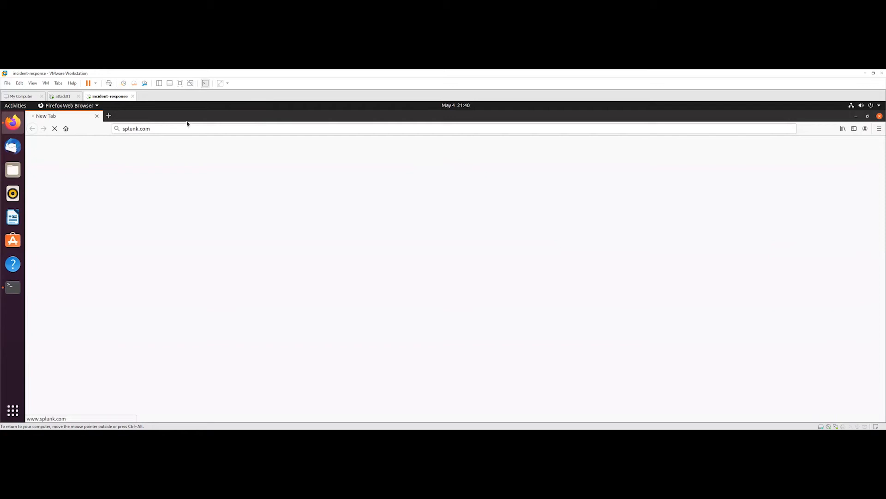
pyautogui.moveTo(206, 129)
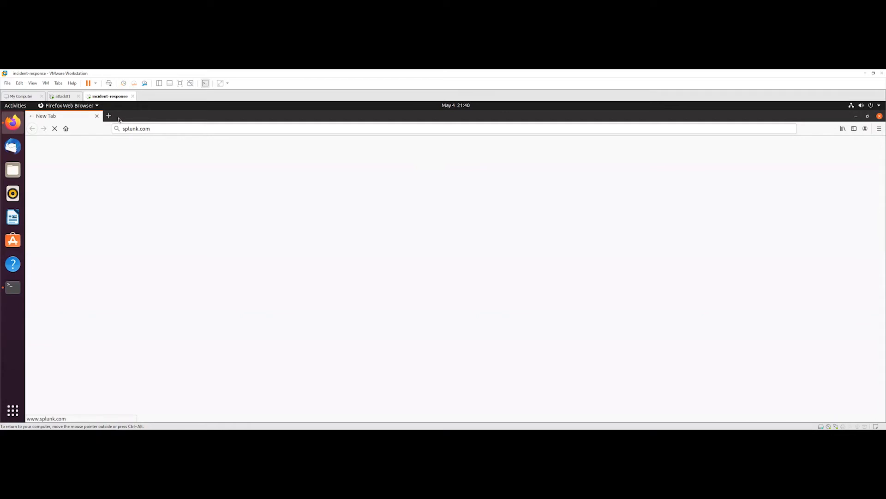
pyautogui.click(109, 116)
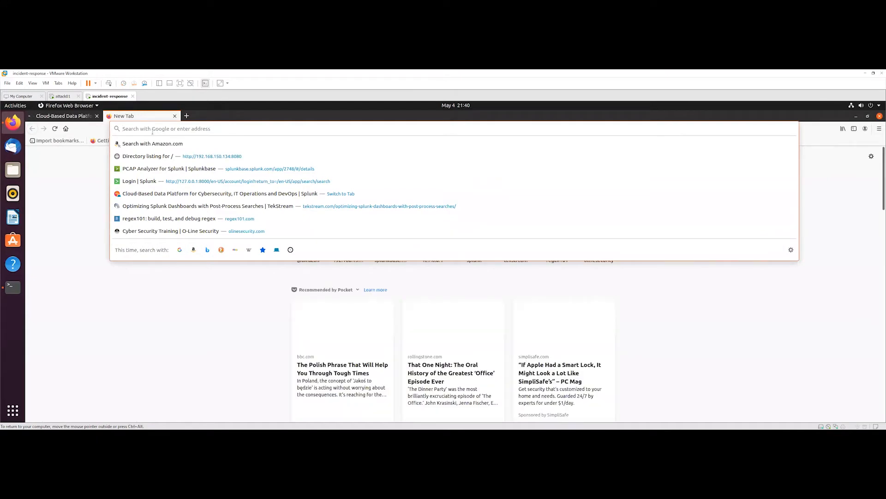
pyautogui.write('127')
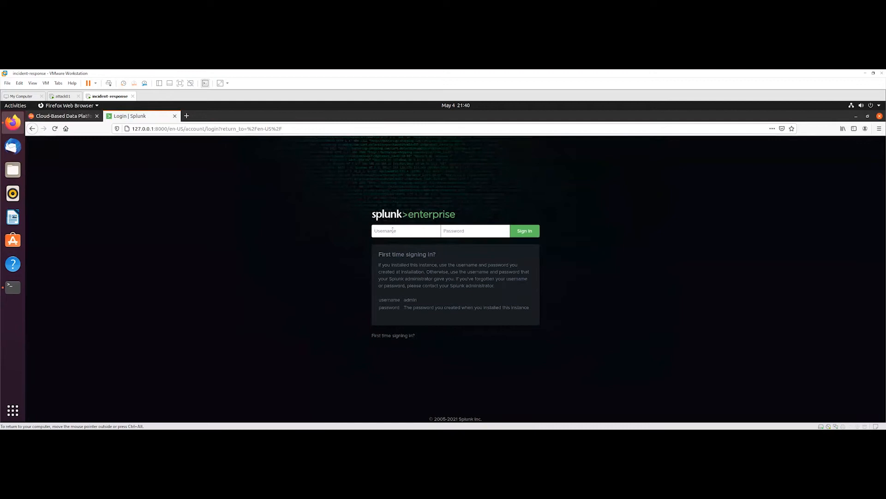
# Dismiss splunk.com's cookie notice and close that tab, leaving the Splunk login page.
pyautogui.click(62, 117)
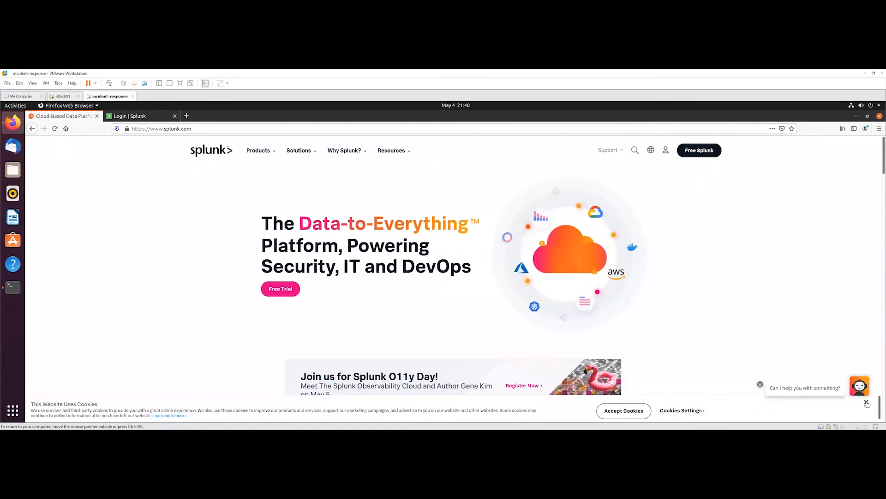
pyautogui.click(623, 410)
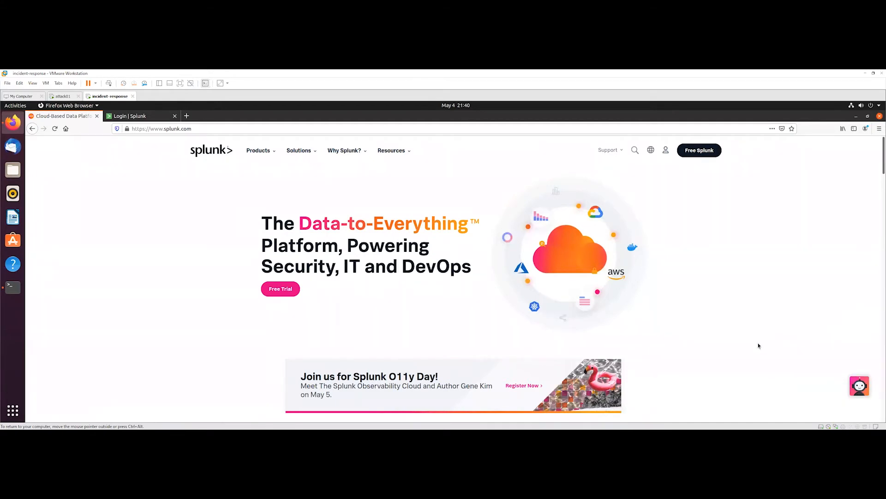
pyautogui.moveTo(748, 344)
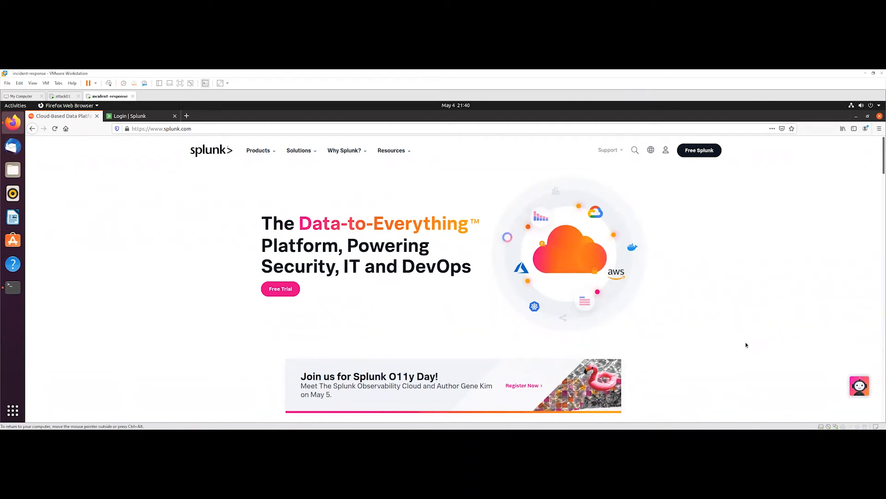
pyautogui.moveTo(739, 344)
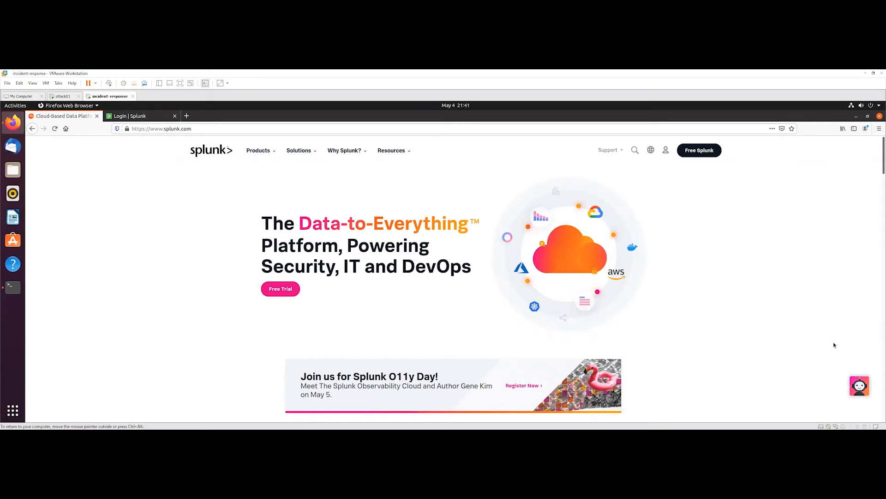
pyautogui.moveTo(638, 183)
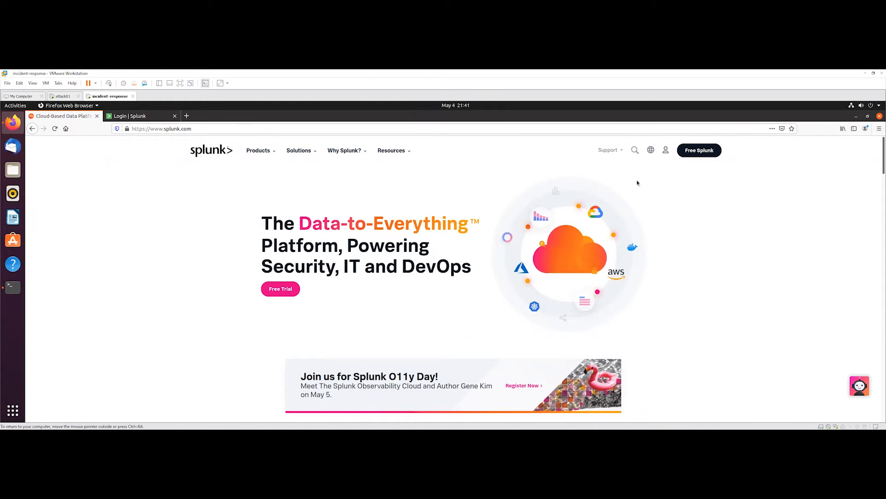
pyautogui.scroll(-3)
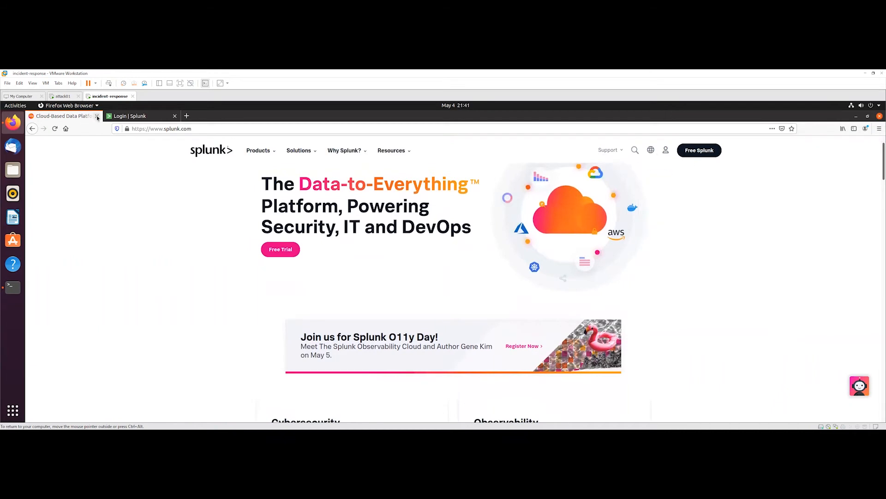
pyautogui.click(607, 150)
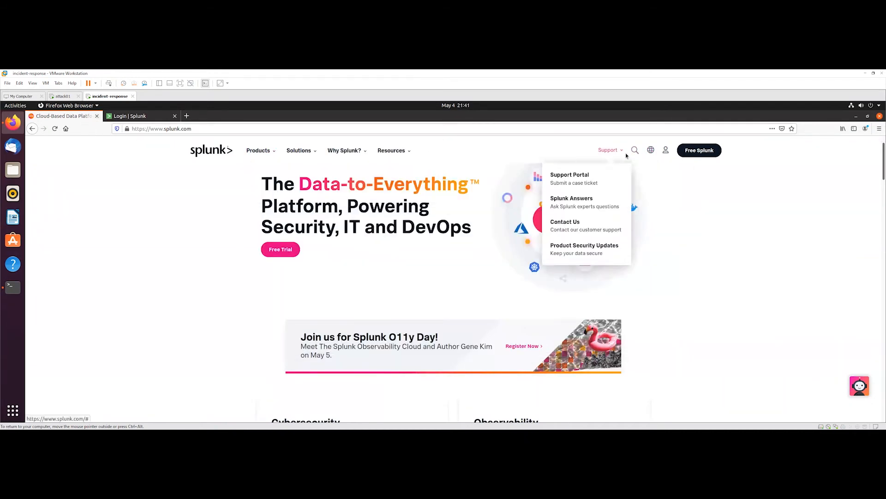
pyautogui.moveTo(344, 149)
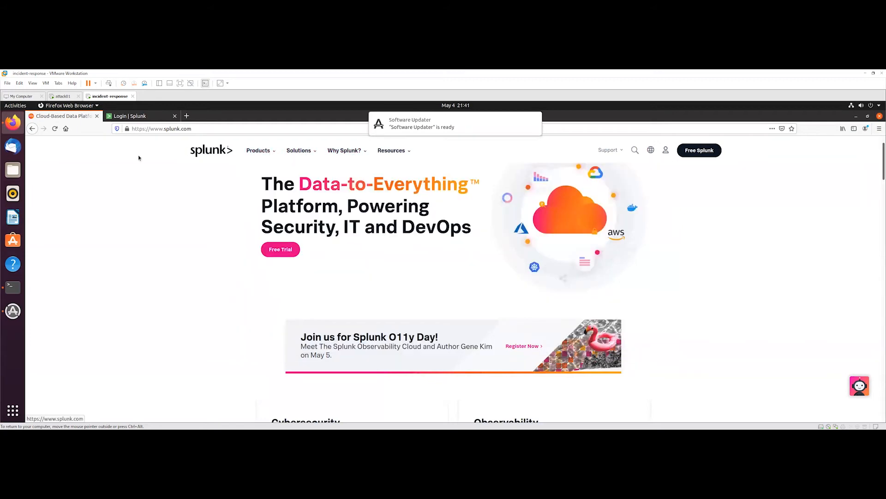
pyautogui.click(96, 116)
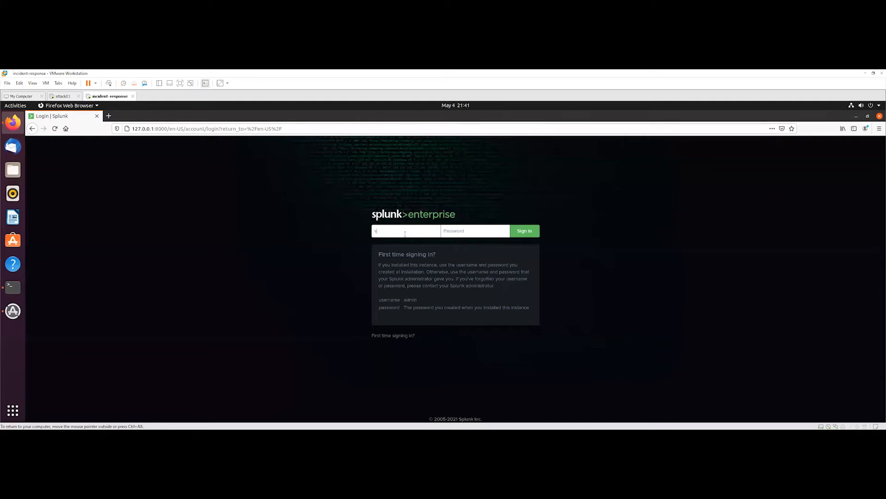
# Enter the splunk username and reload the local login page.
pyautogui.write('splunk')
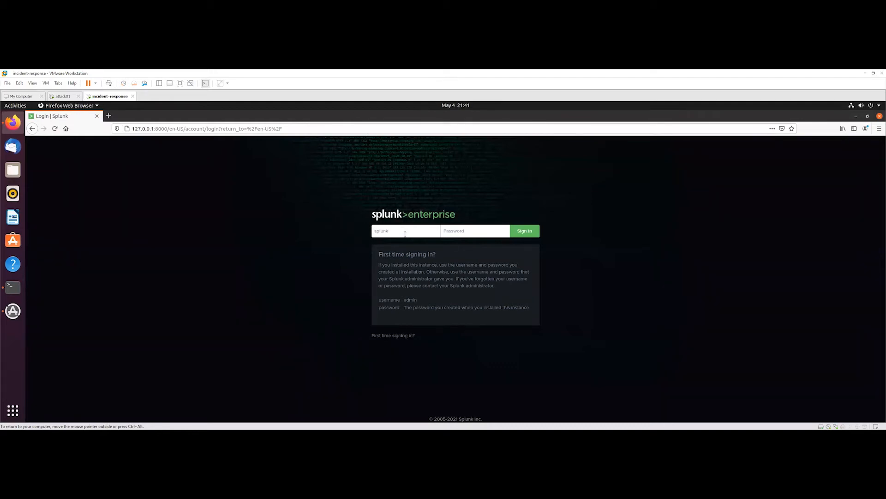
pyautogui.click(405, 230)
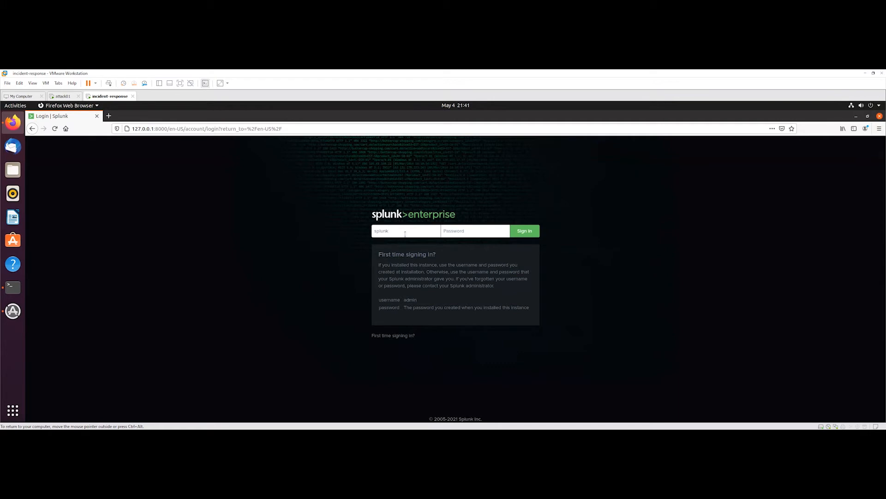
pyautogui.click(406, 231)
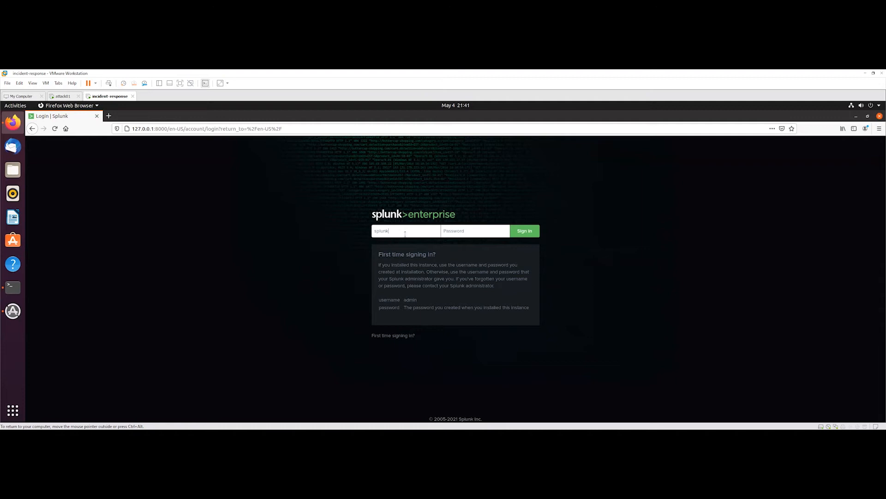
pyautogui.click(206, 128)
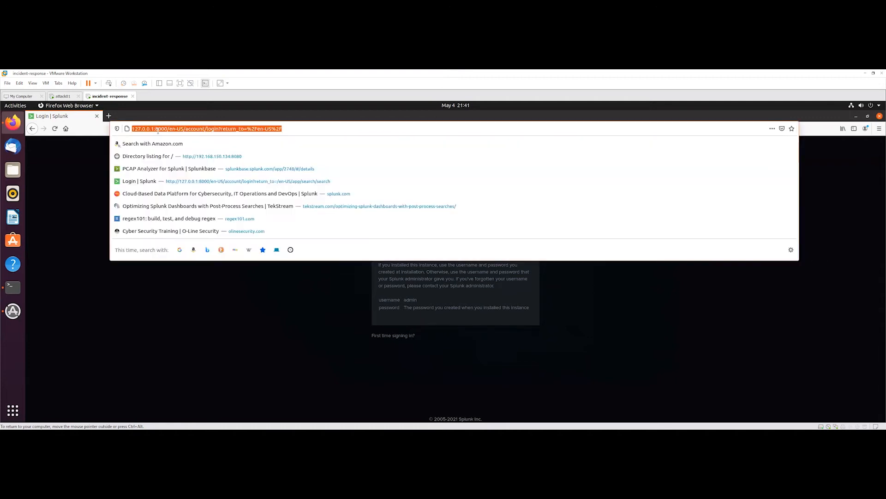
pyautogui.click(141, 128)
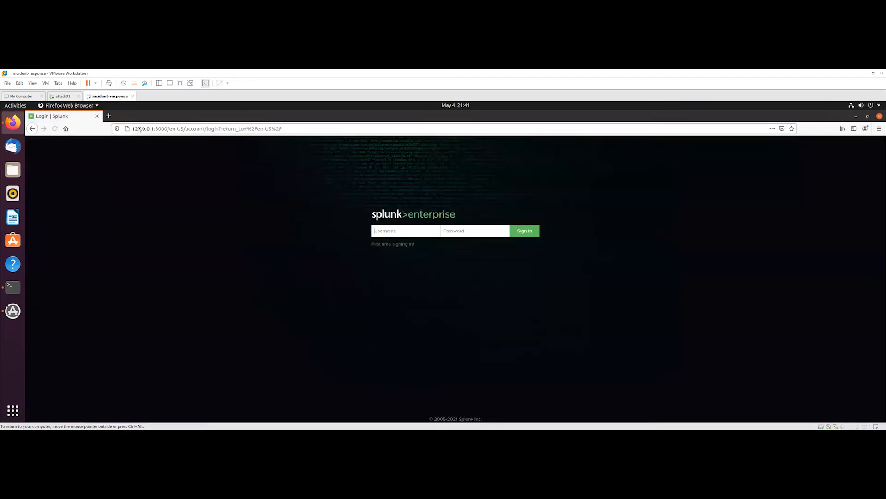
pyautogui.click(227, 128)
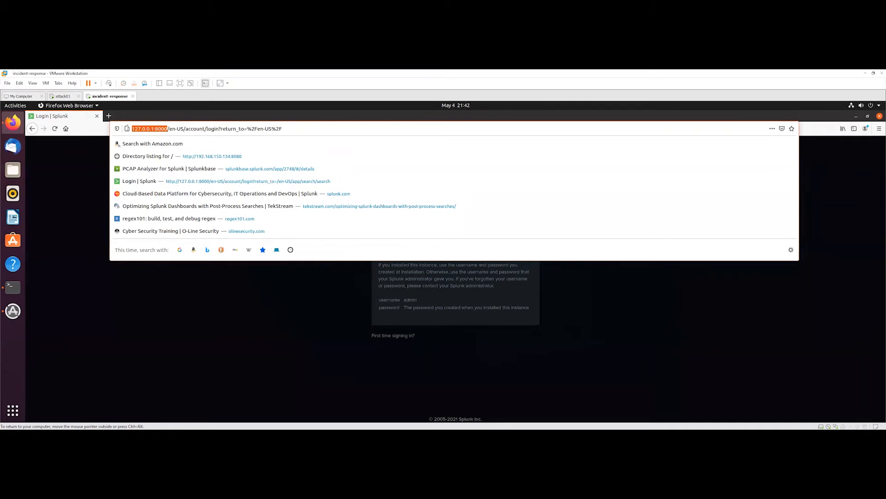
# Sign in to Splunk Enterprise as splunk, reaching the Search & Reporting page.
pyautogui.doubleClick(150, 129)
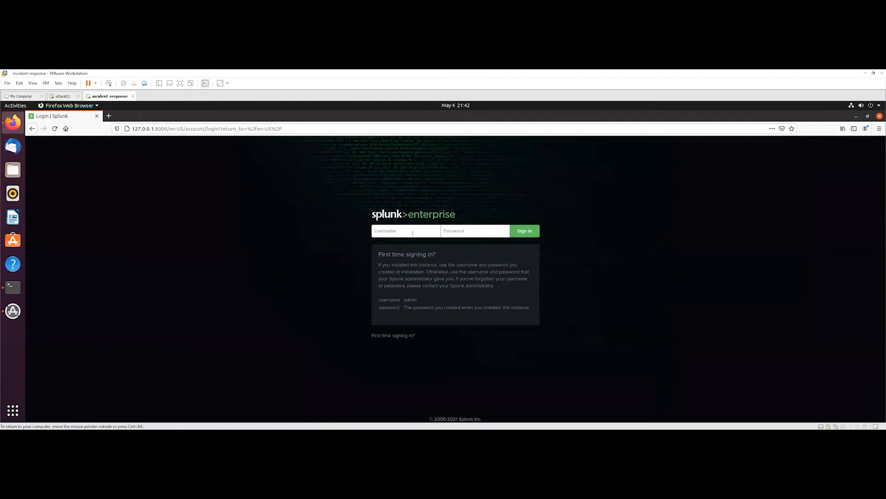
pyautogui.write('splunk')
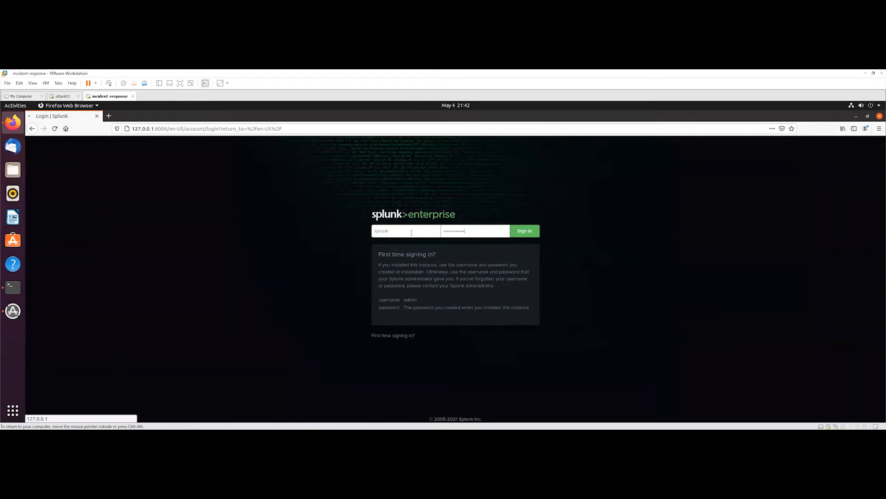
pyautogui.click(523, 231)
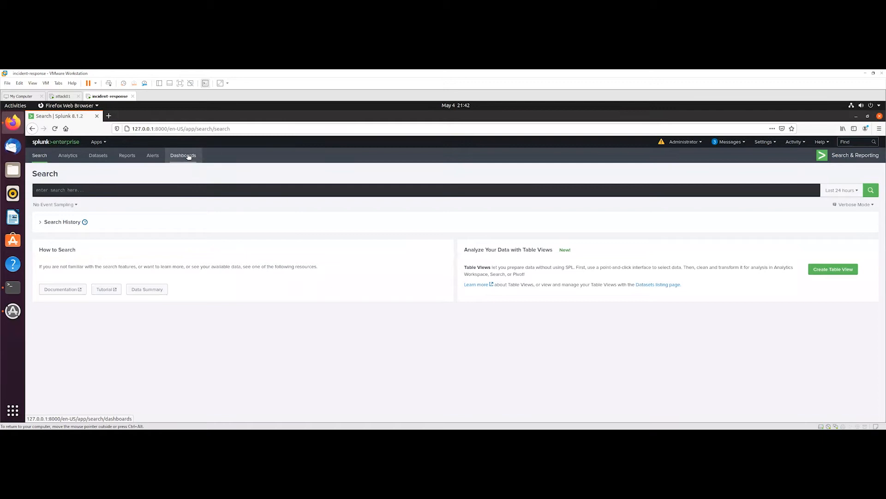
# Open the SOC Alerts dashboard from the Dashboards list.
pyautogui.click(183, 155)
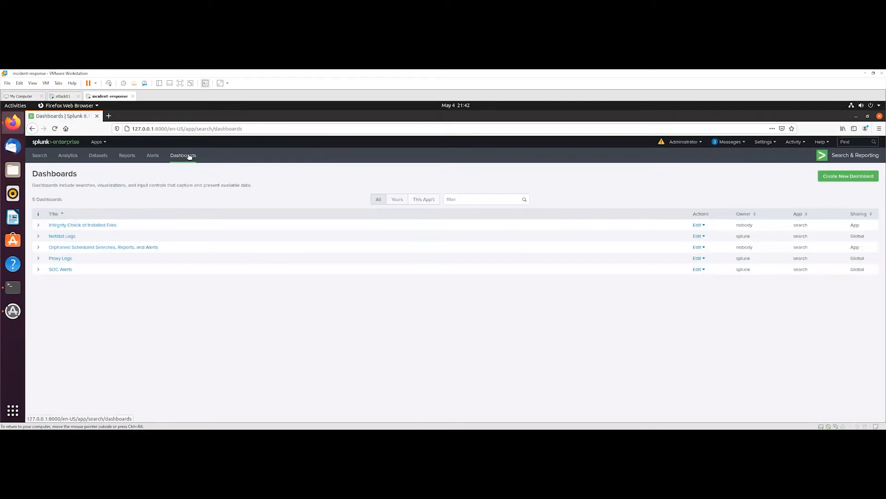
pyautogui.moveTo(60, 268)
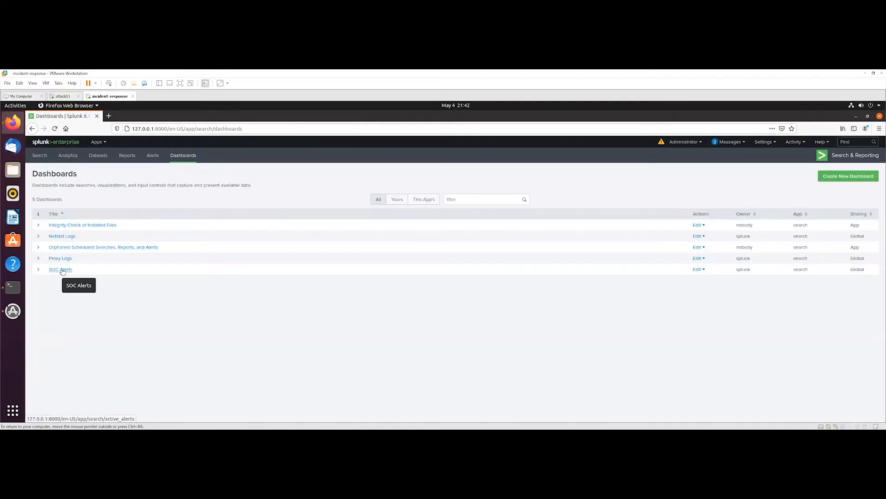
pyautogui.click(60, 268)
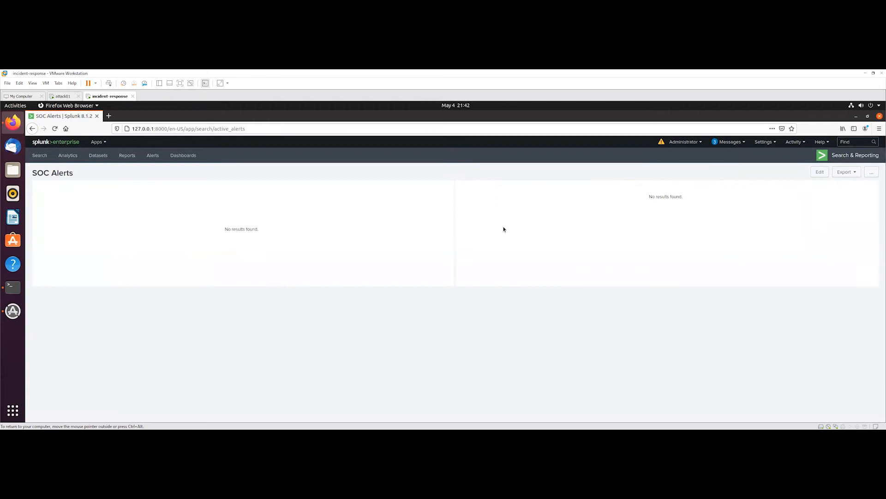
pyautogui.moveTo(820, 173)
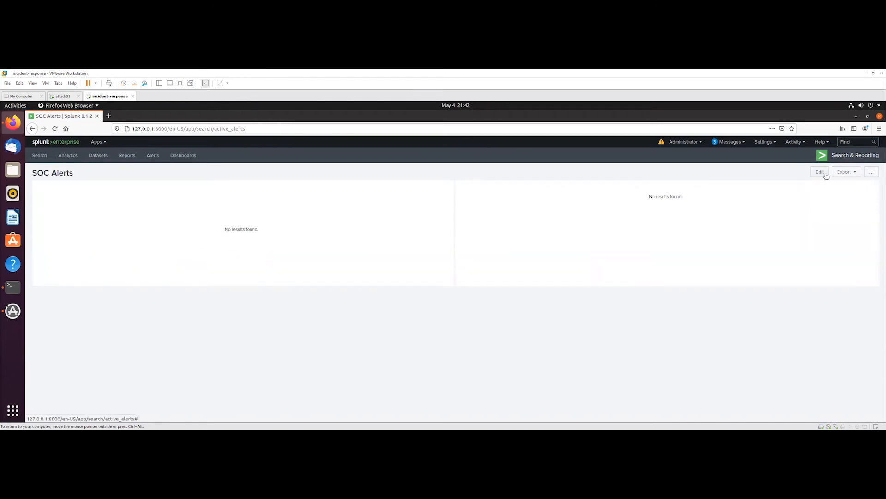
# Edit the SOC Alerts dashboard and review its panel search time range options.
pyautogui.click(819, 172)
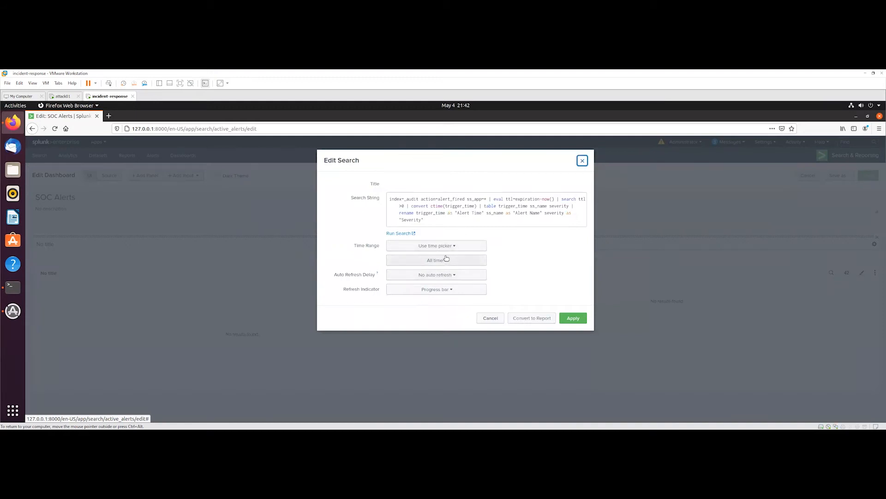
pyautogui.click(435, 246)
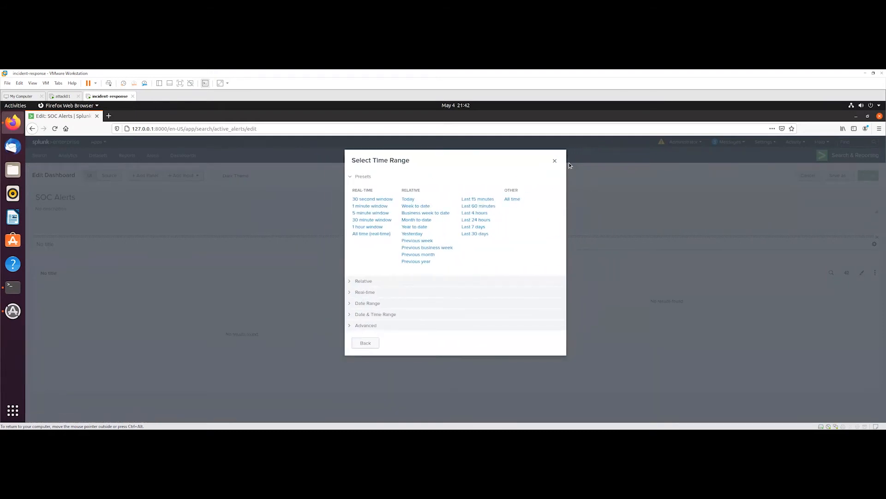
pyautogui.click(554, 161)
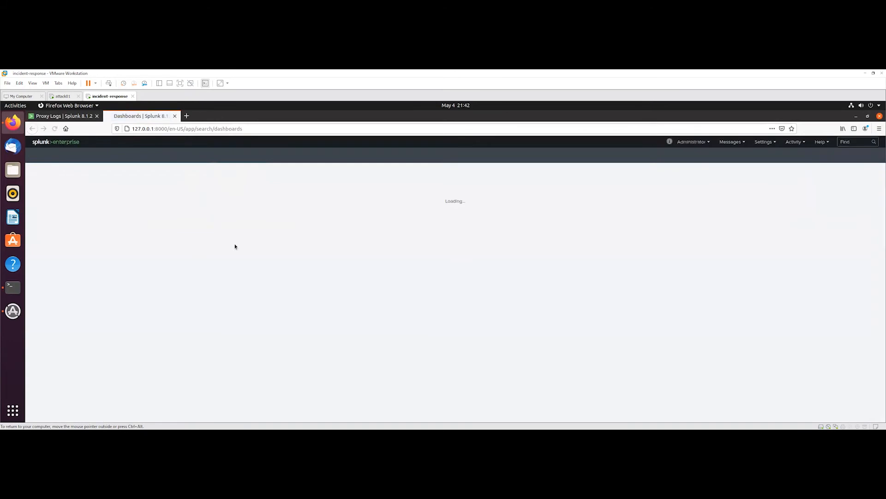
# Open the Netstat Logs dashboard in a new tab from the Dashboards list.
pyautogui.rightClick(59, 235)
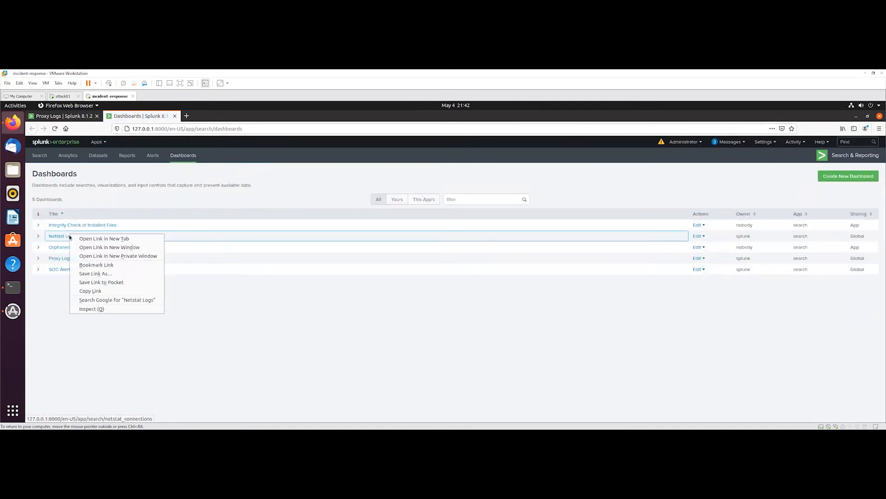
pyautogui.rightClick(59, 269)
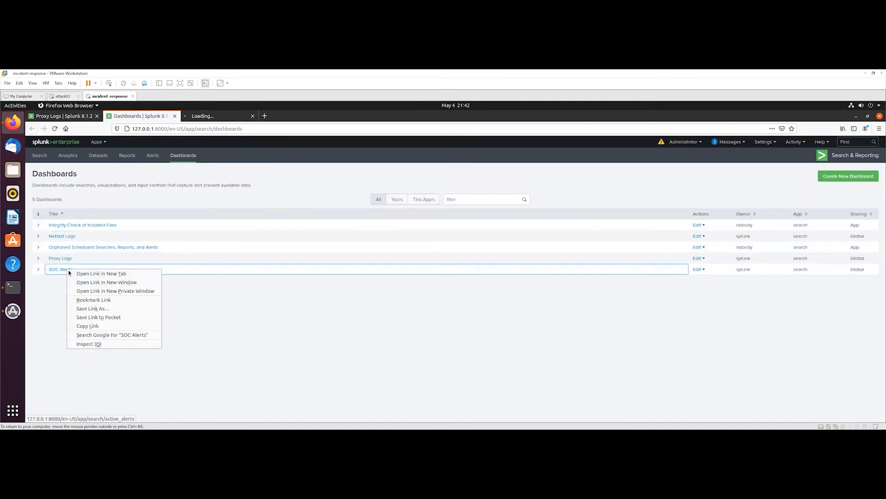
pyautogui.click(100, 273)
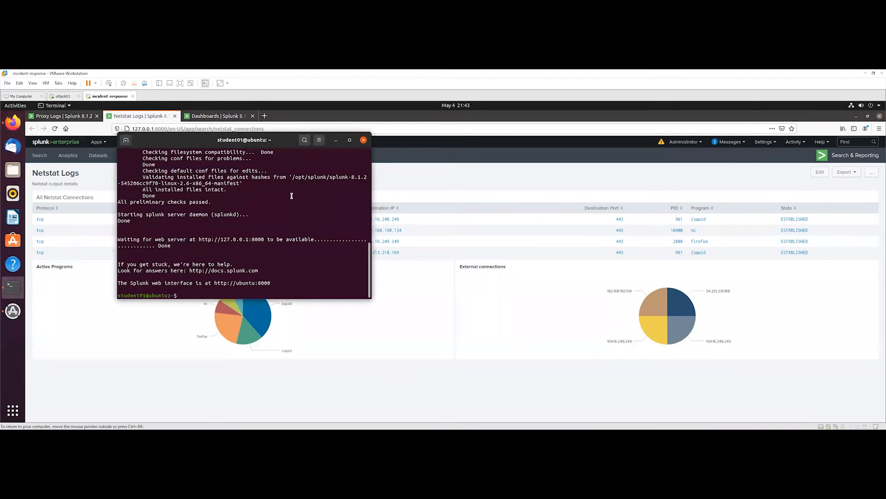
# Run netstat -antp | grep 8000 and highlight the 127.0.0.1:8000 address in the output.
pyautogui.write('netstat')
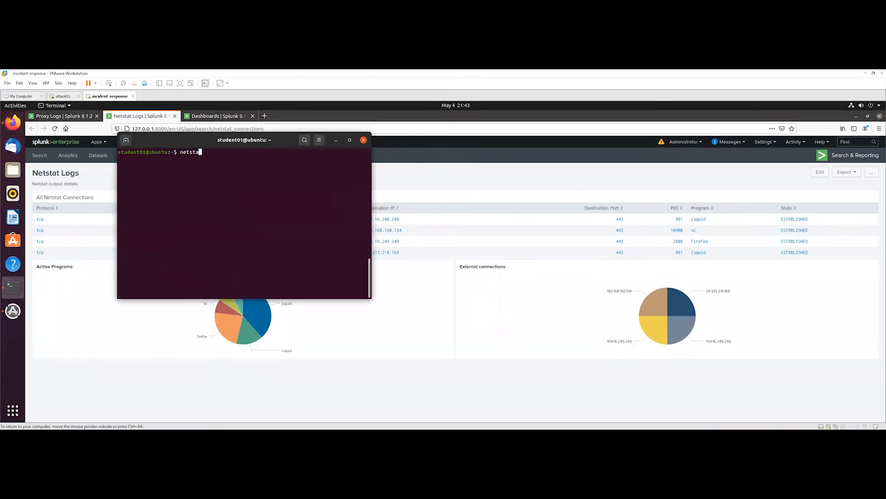
pyautogui.write('-antp')
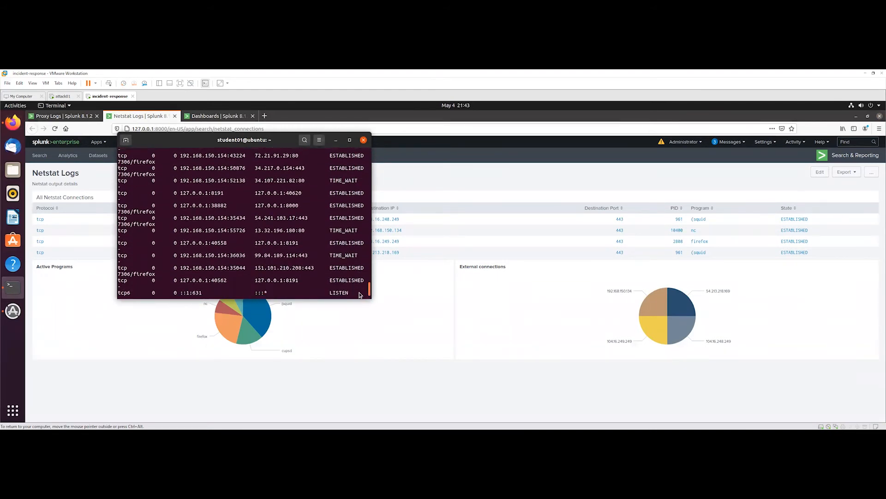
pyautogui.scroll(-3)
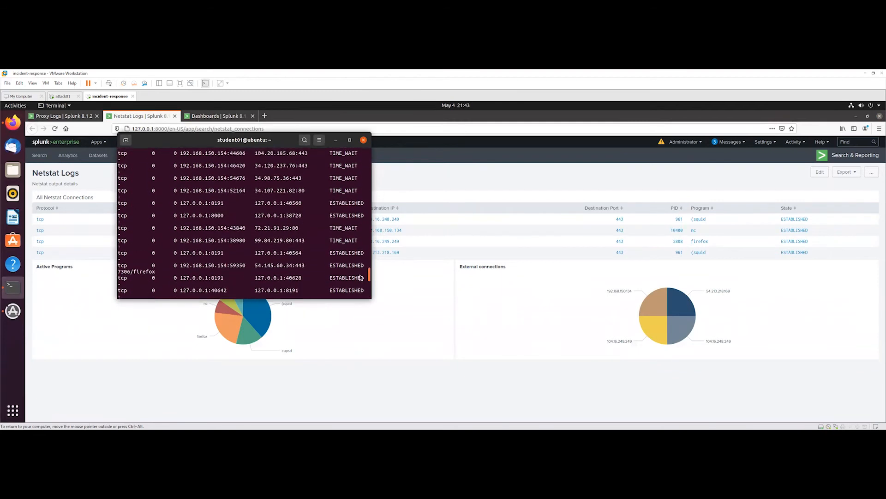
pyautogui.scroll(-3)
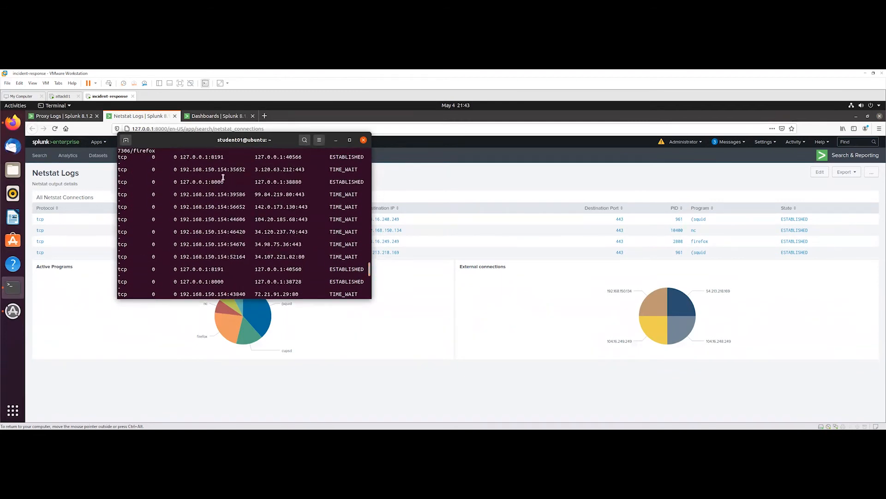
pyautogui.write('netstat -antp')
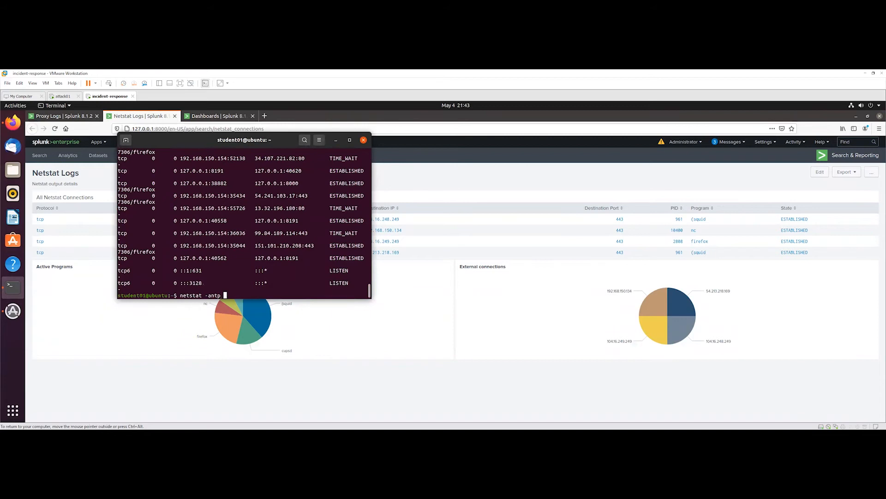
pyautogui.write('| grep')
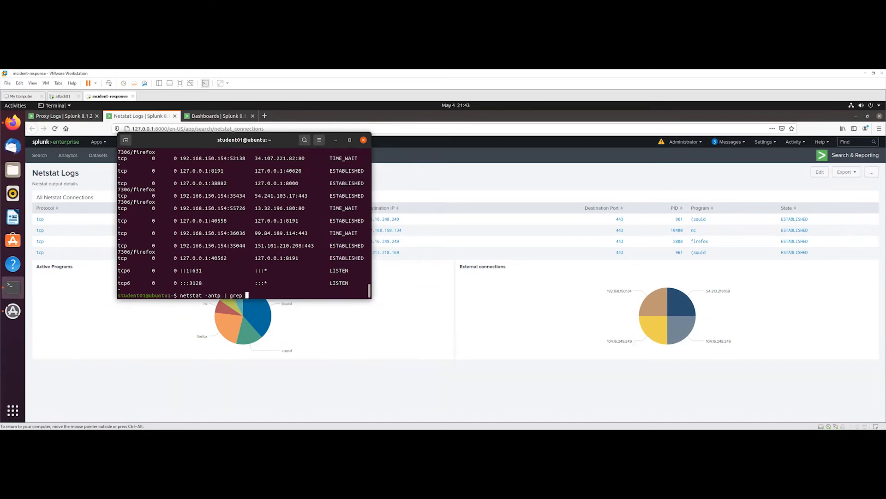
pyautogui.write('800')
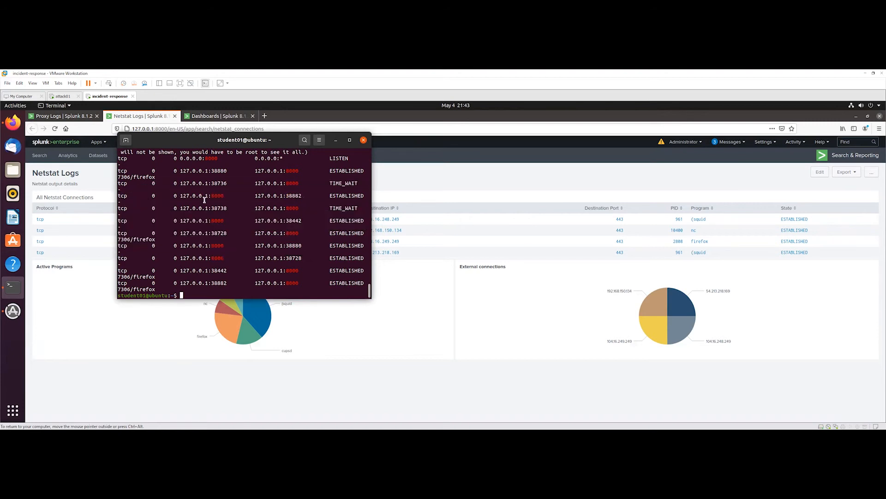
pyautogui.doubleClick(200, 195)
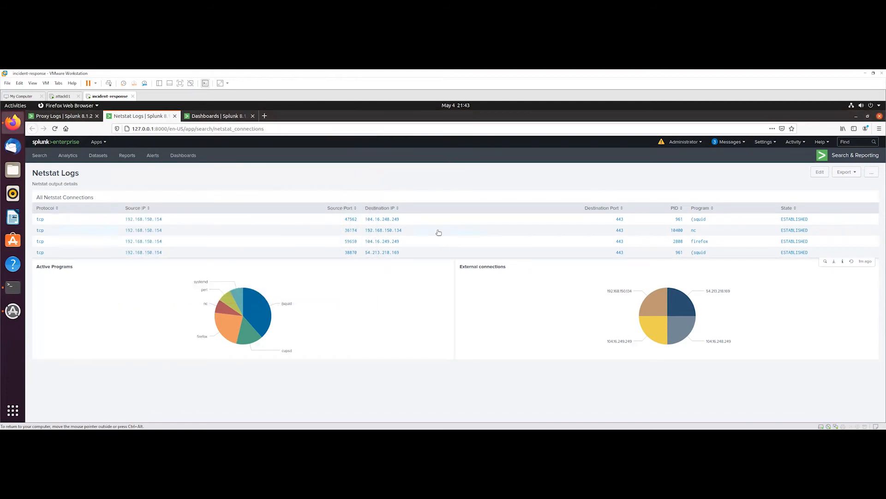
pyautogui.moveTo(535, 302)
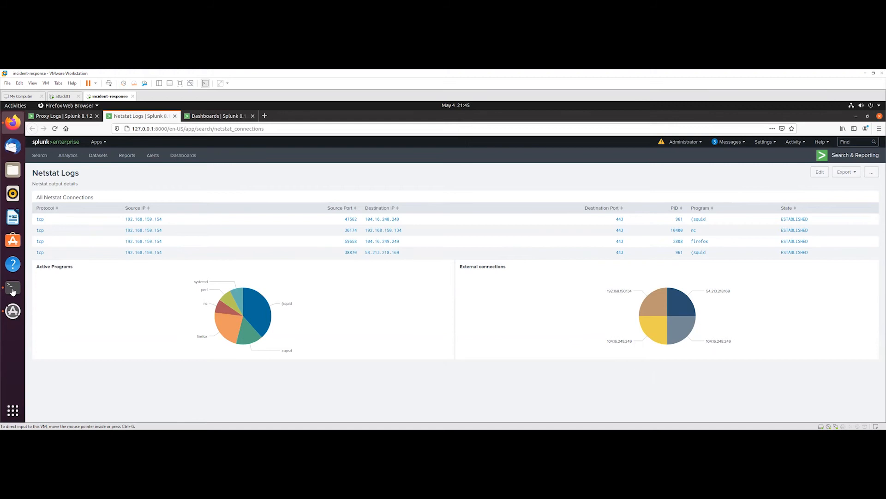
# Bring the terminal with the port 8000 netstat output back in front of the dashboard.
pyautogui.click(12, 286)
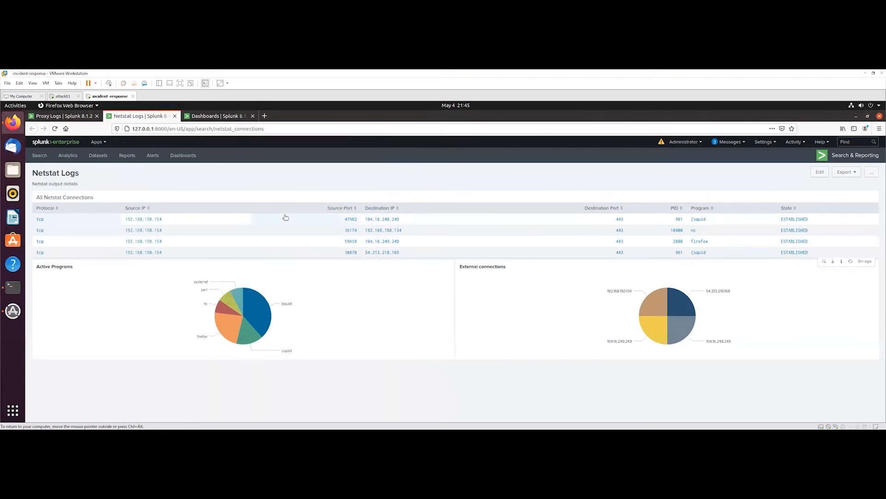
pyautogui.moveTo(297, 289)
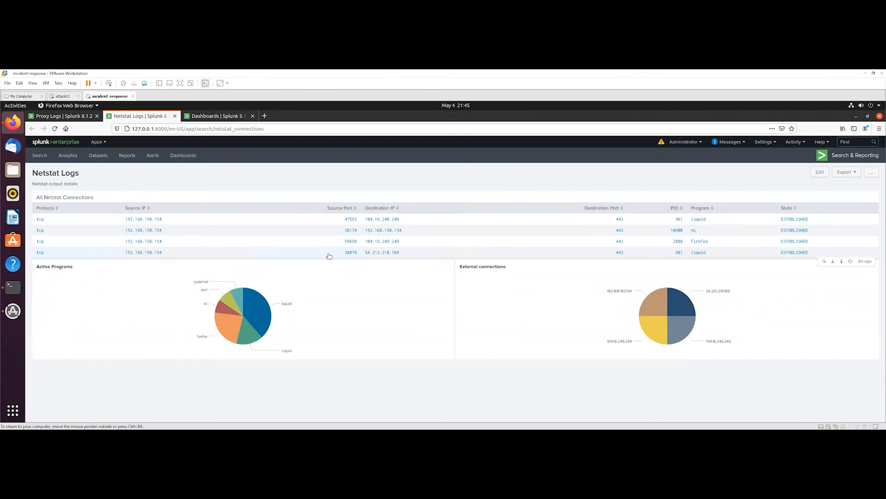
pyautogui.moveTo(317, 255)
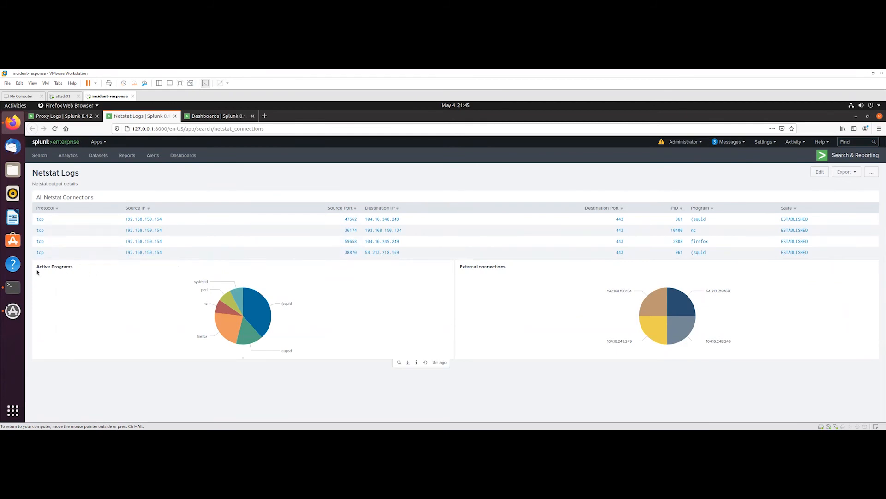
pyautogui.moveTo(24, 295)
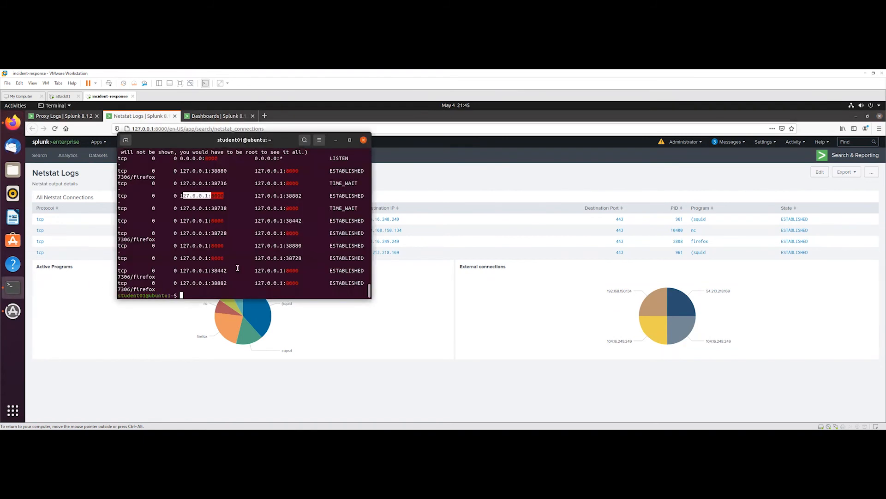
# List /var/log in the terminal and highlight netstat.log in the folder listing.
pyautogui.write('ls')
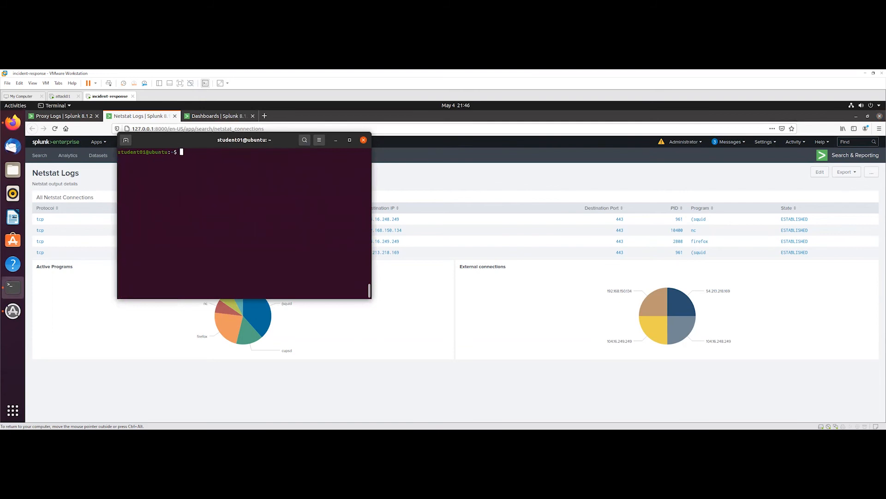
pyautogui.write('cat')
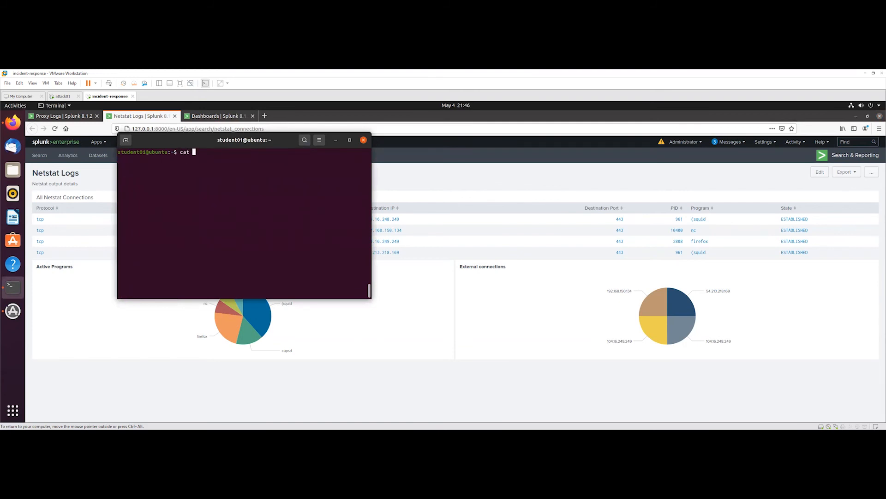
pyautogui.write('/opt/splunk/')
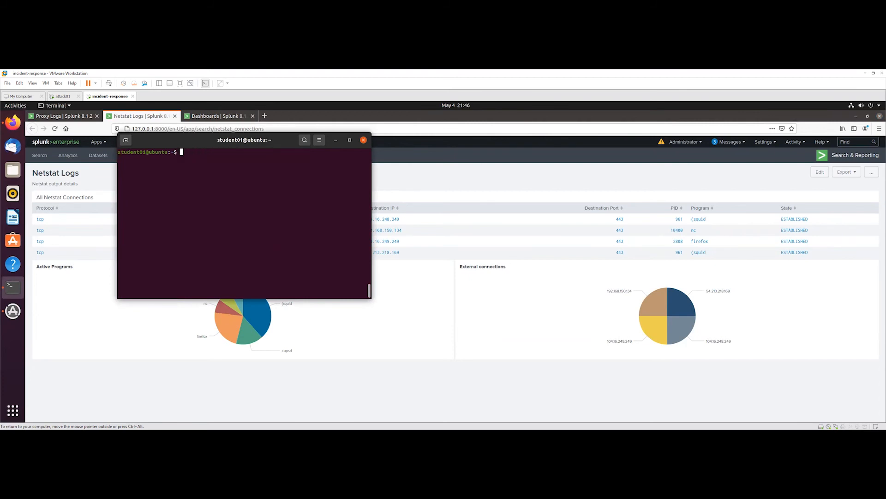
pyautogui.write('ls /var/log/')
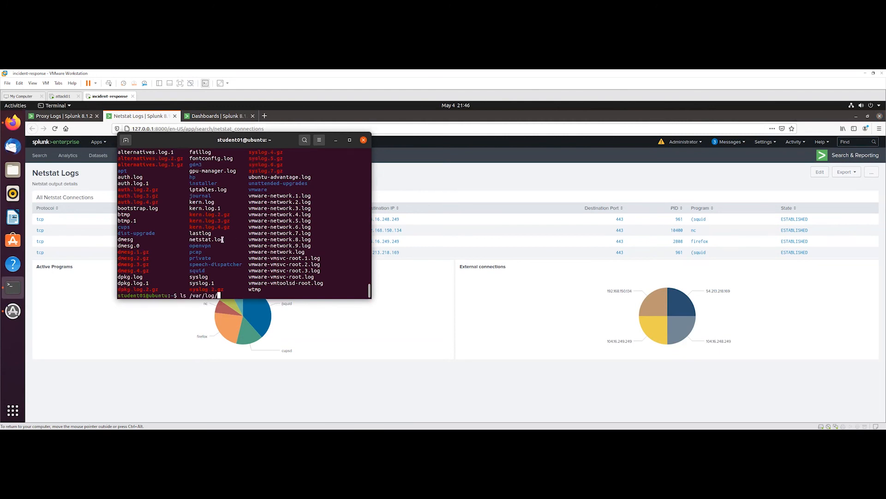
pyautogui.doubleClick(206, 238)
pyautogui.write('cat')
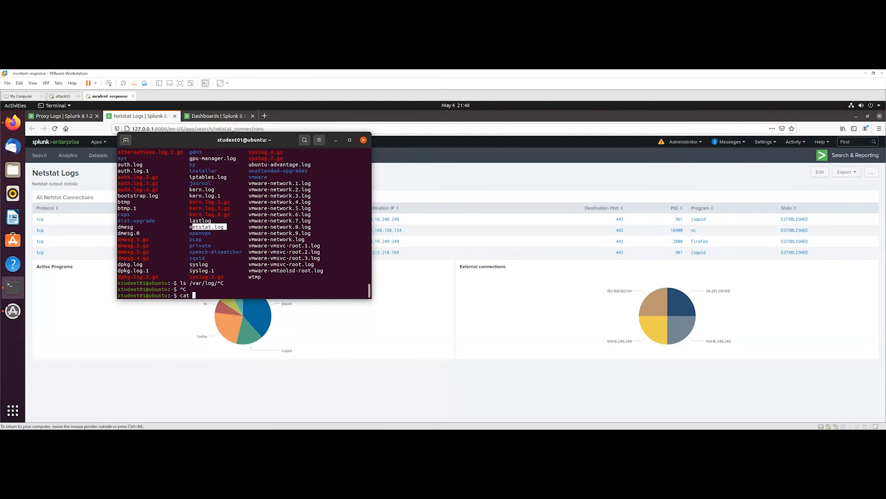
# Start a cat command pointing at the netstat log path.
pyautogui.write('/var/log/')
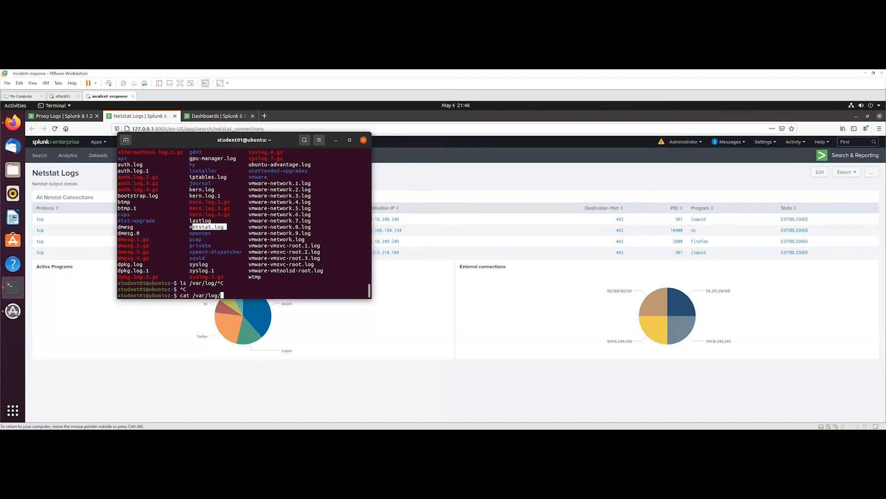
pyautogui.write('nets')
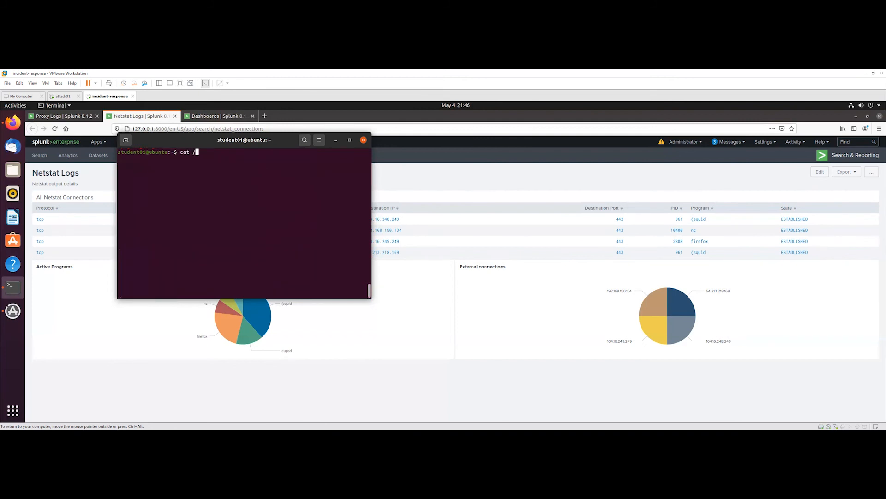
# Cat /opt/splunk/etc/apps/olinesecurity/local/inputs.conf to show the app's monitor stanzas.
pyautogui.write('opt/')
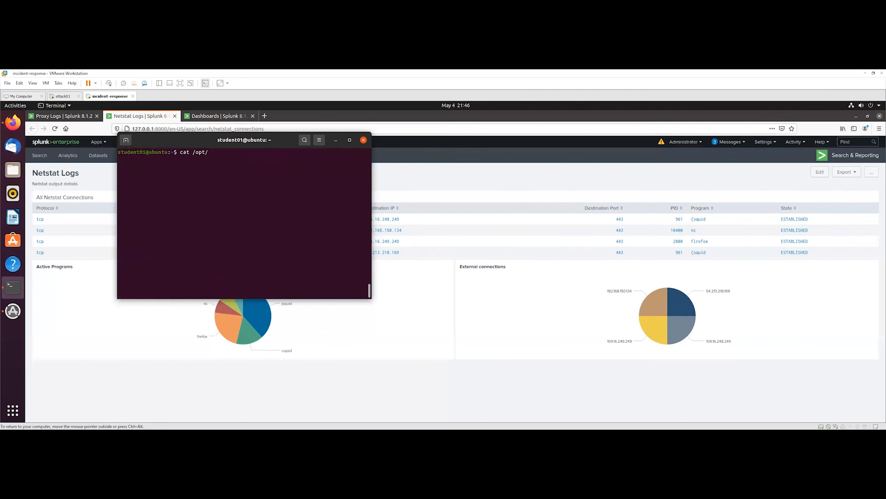
pyautogui.write('splunk/etc/a')
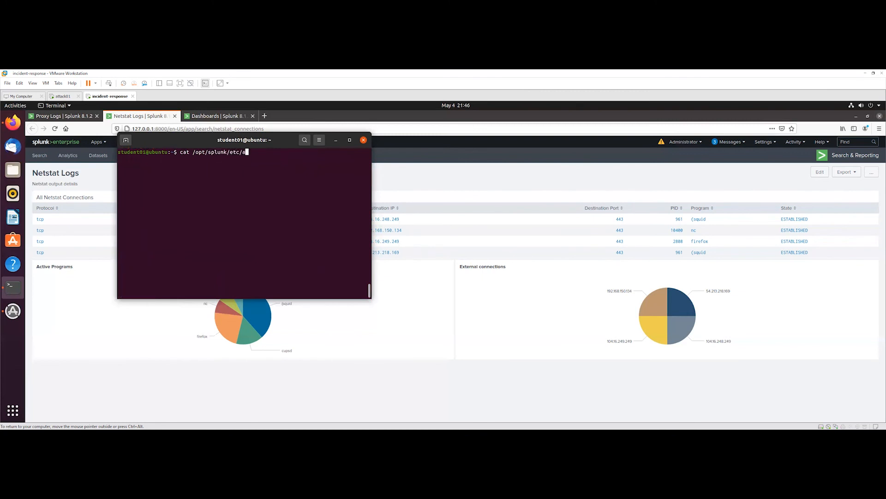
pyautogui.write('pps/olinesecurity/')
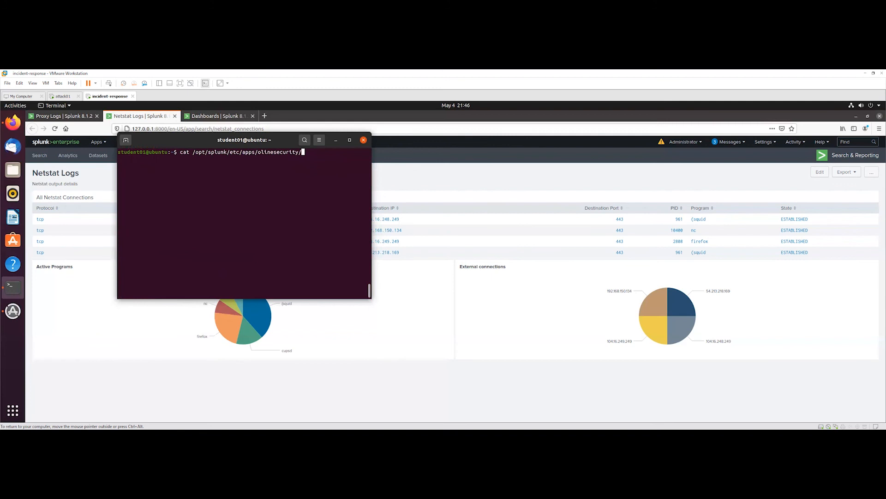
pyautogui.write('o')
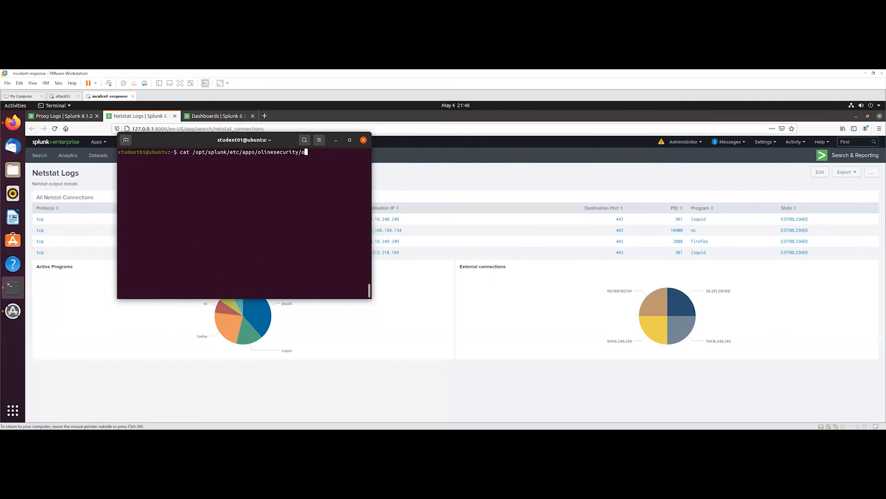
pyautogui.write('l')
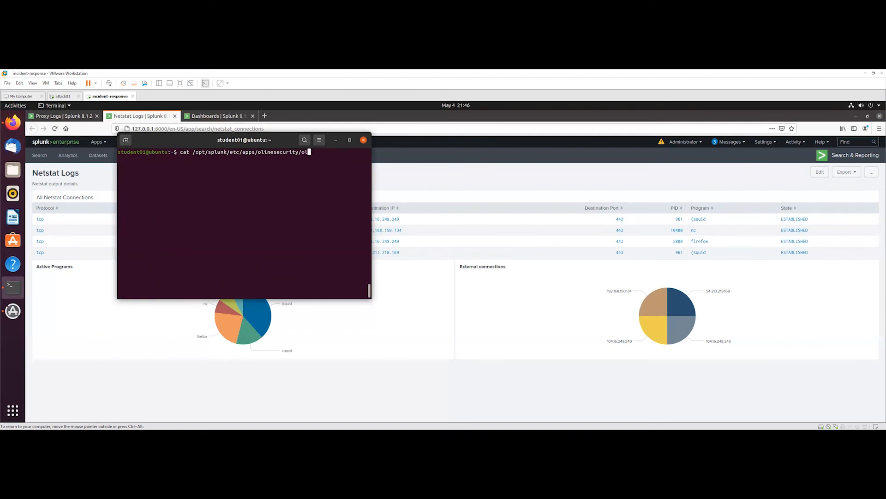
pyautogui.write('local/')
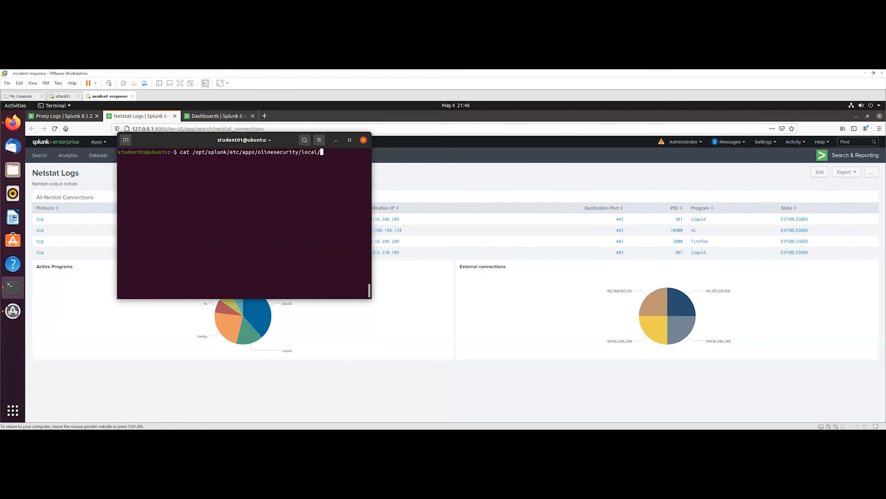
pyautogui.write('inputs.conf')
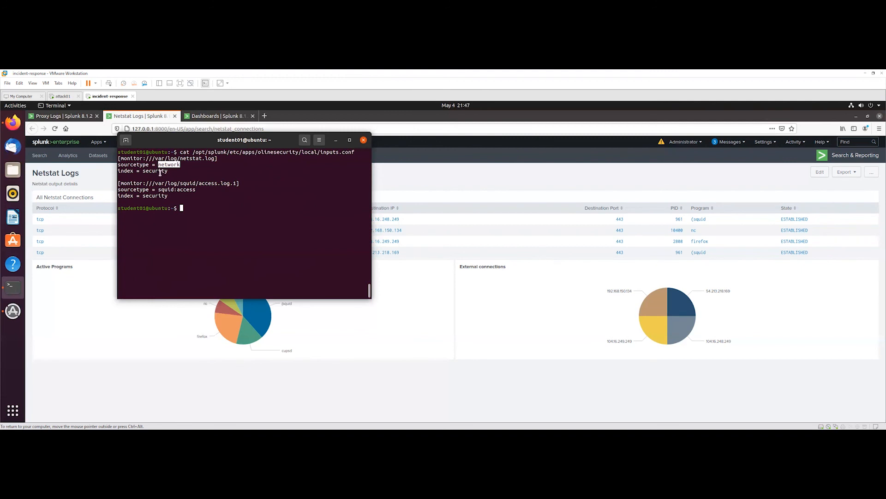
# Highlight the network sourcetype, the monitored netstat.log path and the squid:access sourcetype.
pyautogui.doubleClick(155, 171)
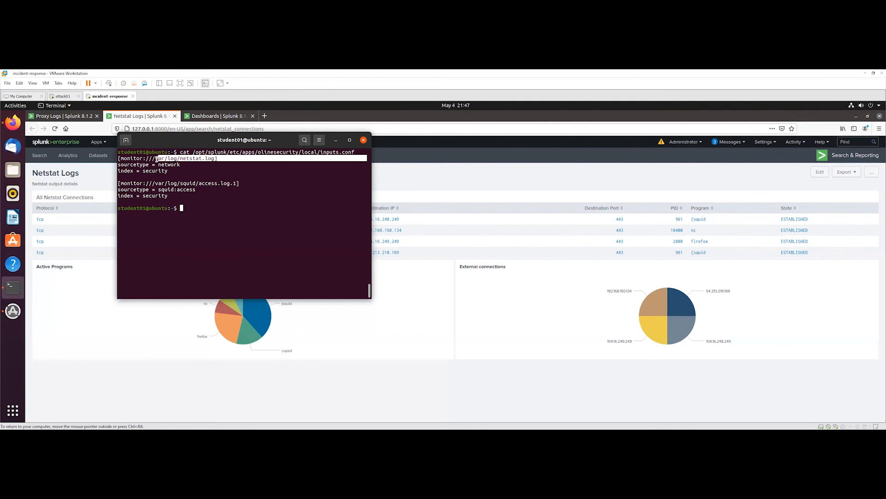
pyautogui.doubleClick(187, 189)
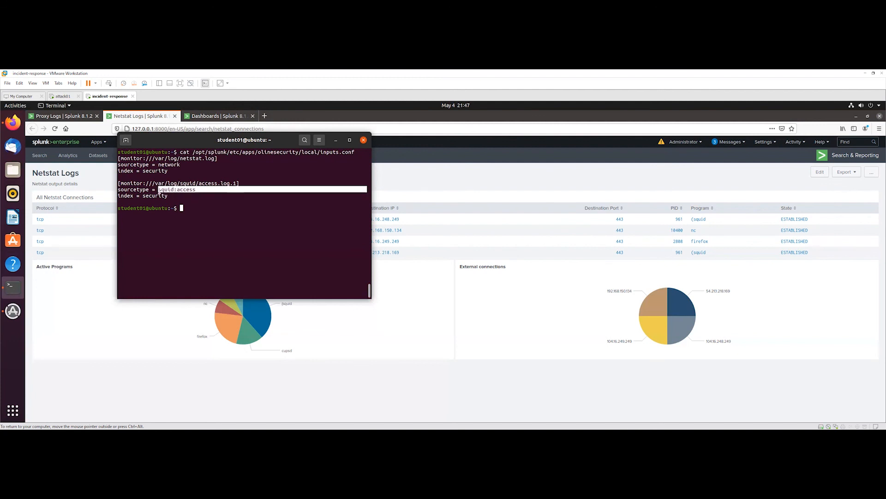
pyautogui.doubleClick(181, 189)
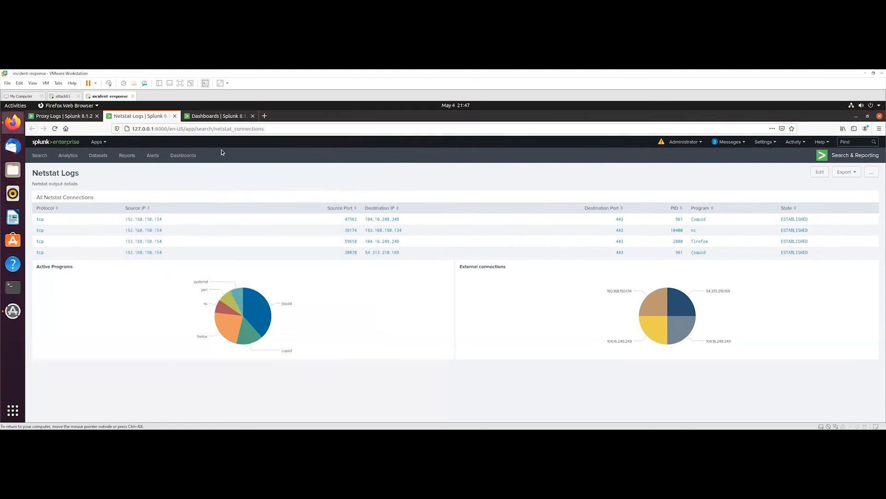
pyautogui.moveTo(865, 182)
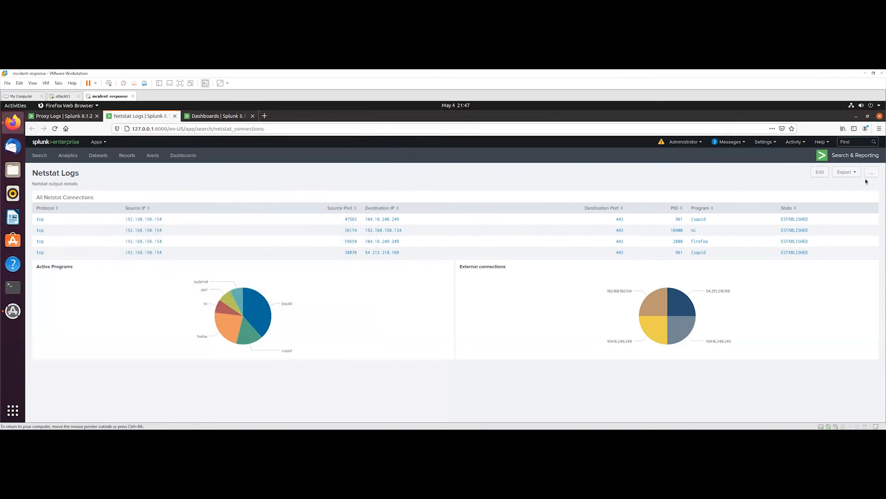